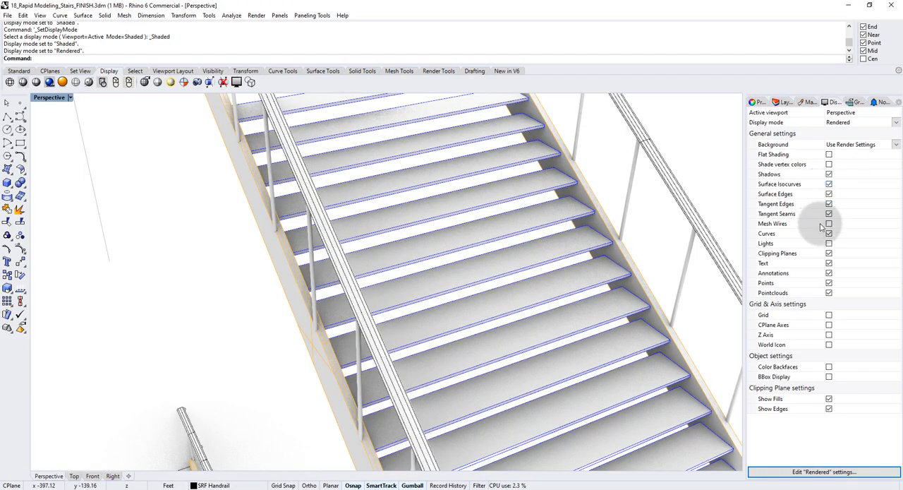
Step: Give the Shaded mode a two-colour gradient background using a pink colour
click(67, 97)
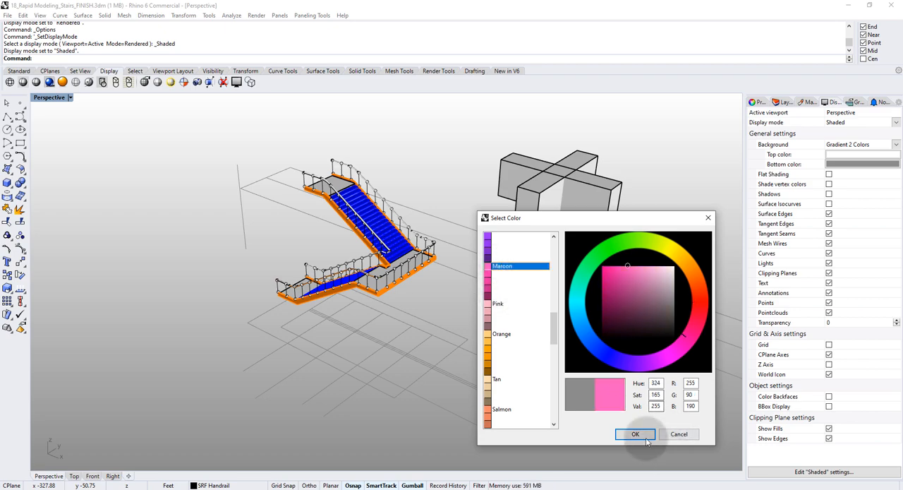
click(635, 434)
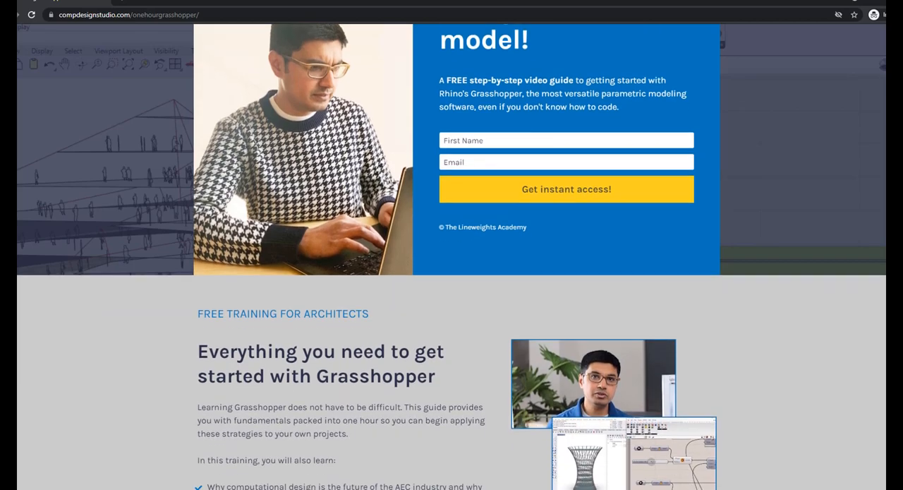
Step: Browse the OneHourGrasshopper page and start filling the intro course sign-up form with 'inf'
scroll(down, 3)
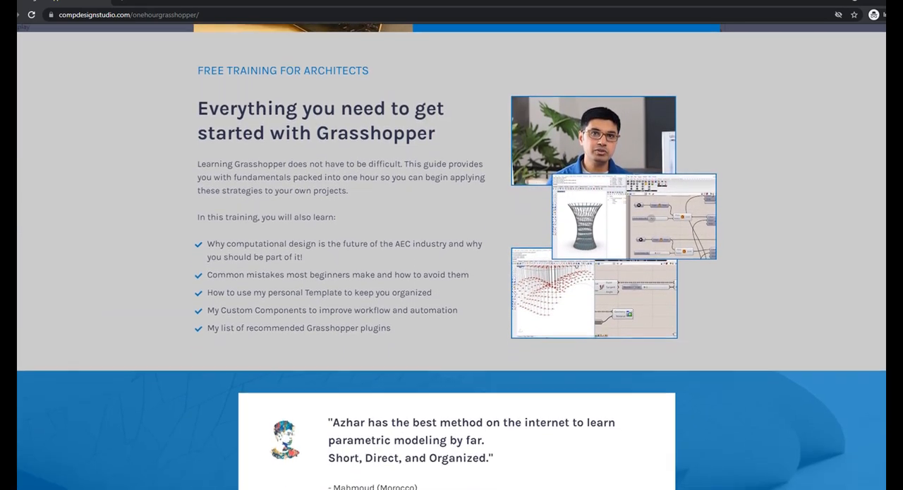
scroll(down, 3)
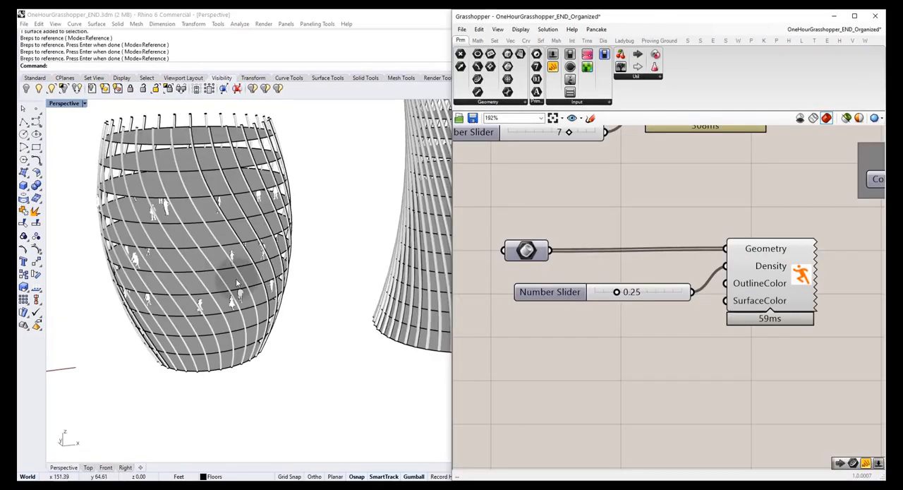
drag(616, 291, 658, 291)
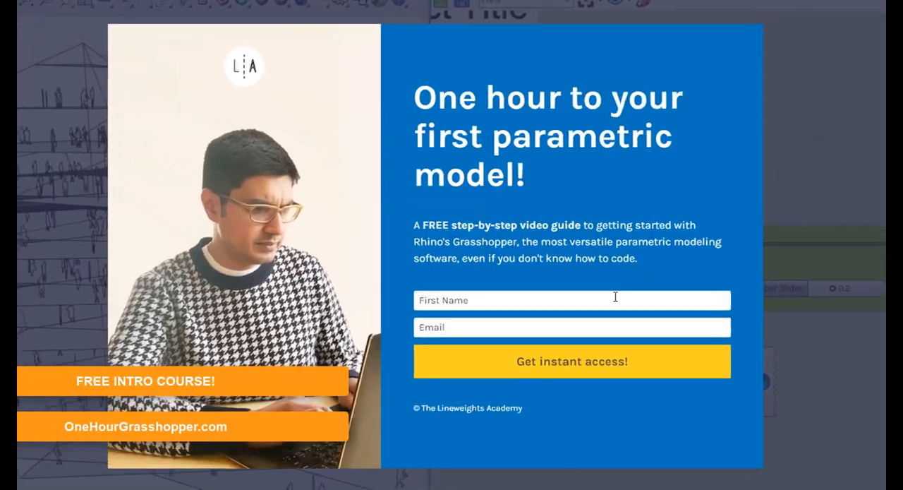
text(inf)
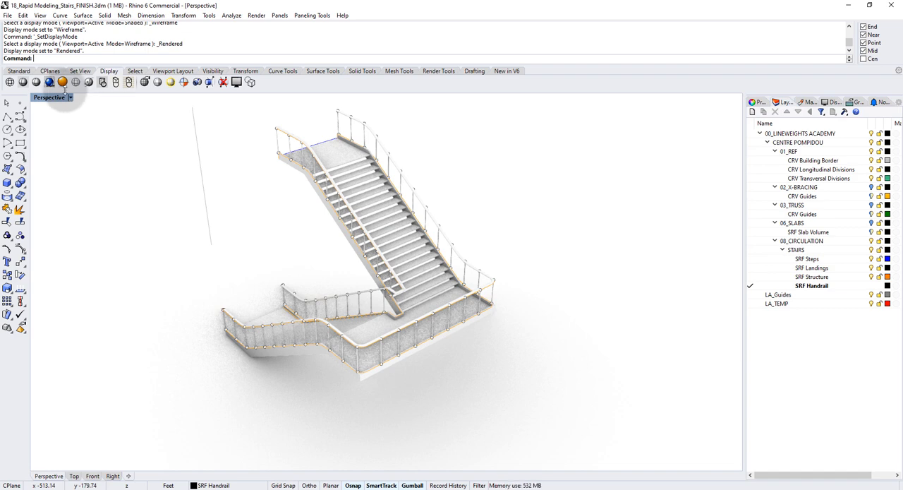
Step: Show the staircase in Pen and then Rendered YouTube display modes
click(69, 96)
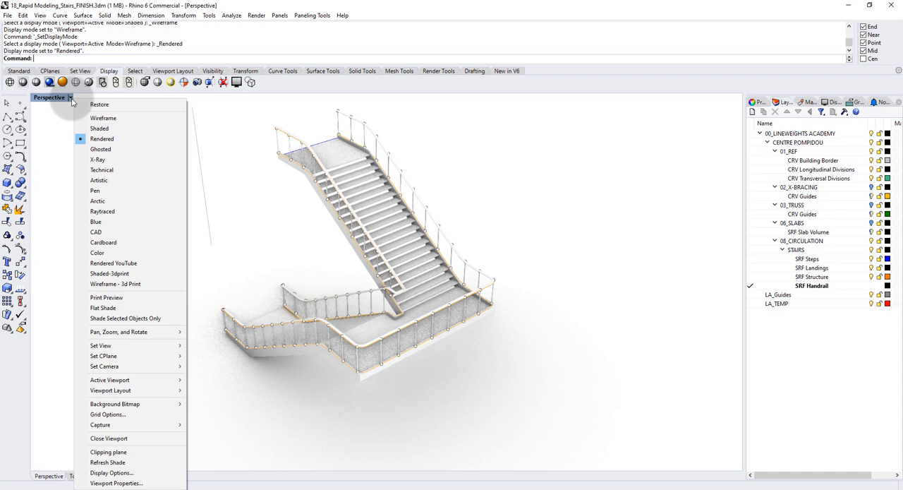
mouse_move(99, 159)
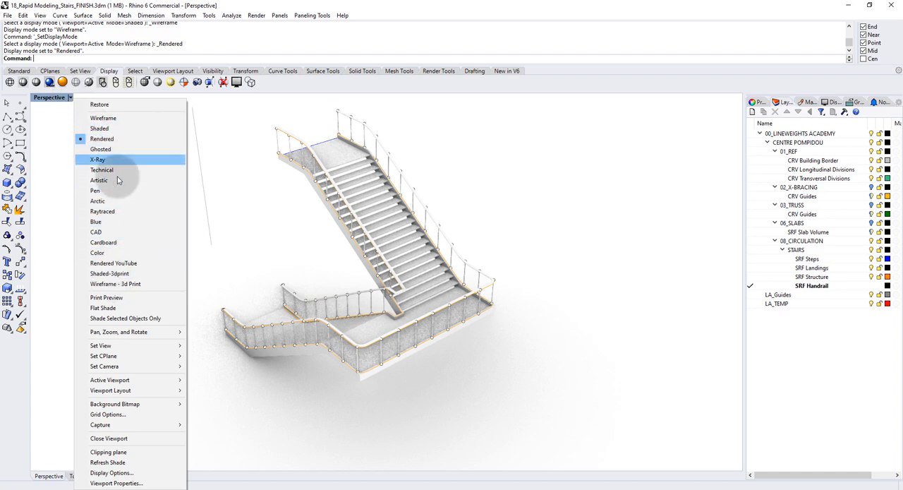
click(95, 190)
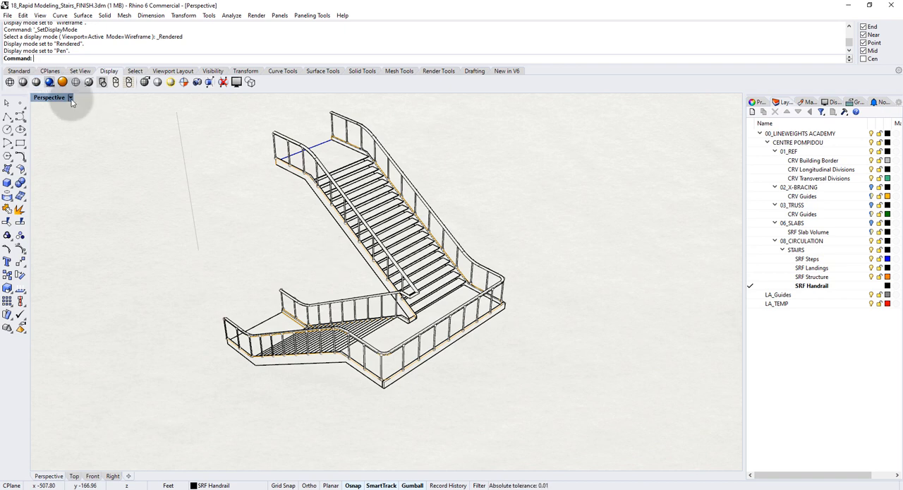
click(71, 96)
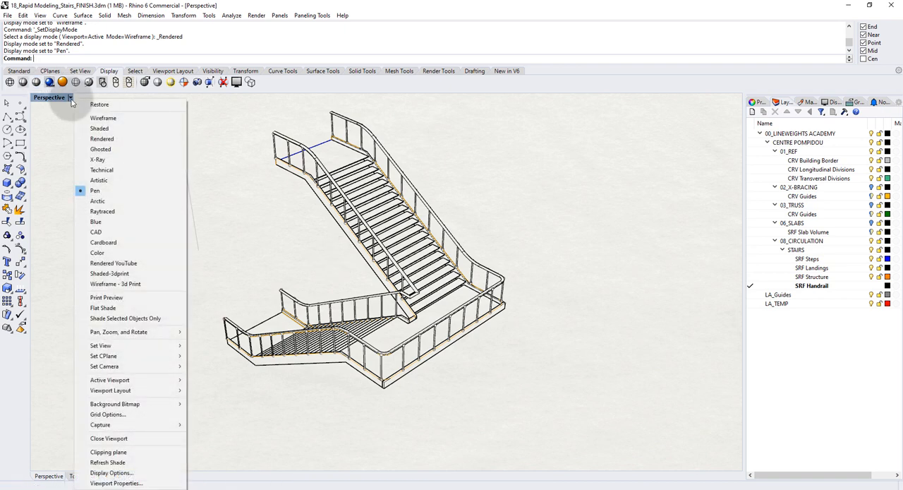
mouse_move(116, 284)
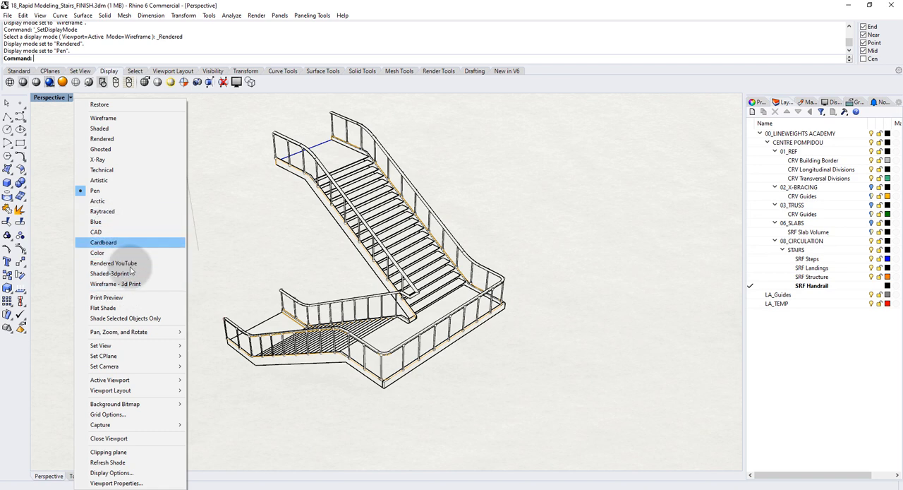
mouse_move(110, 273)
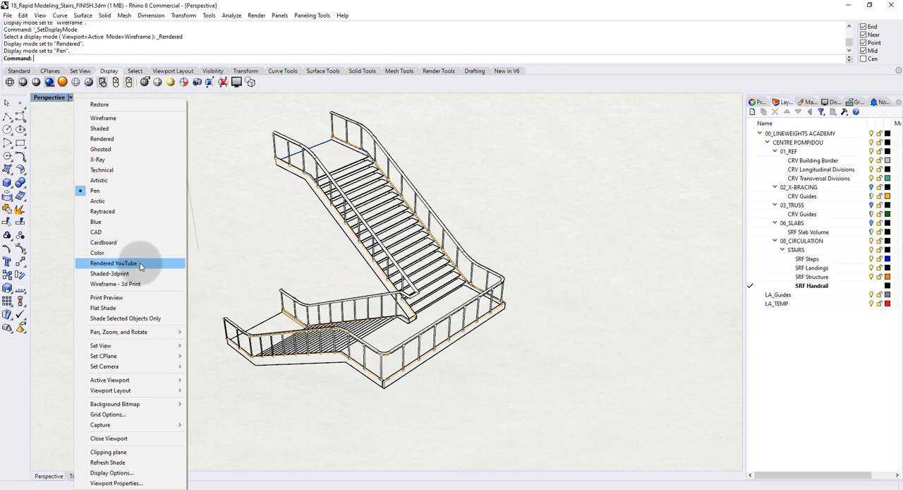
click(114, 262)
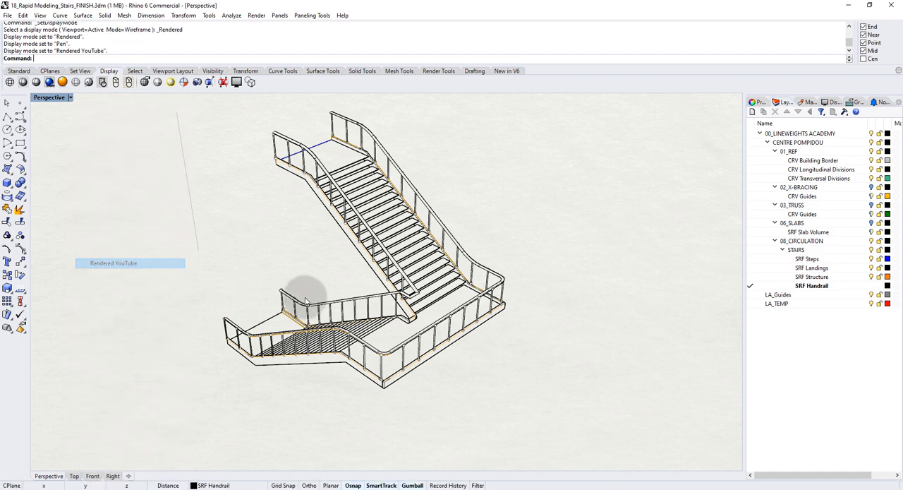
Step: Cycle the staircase through Cardboard, Blue and Color display modes
click(69, 96)
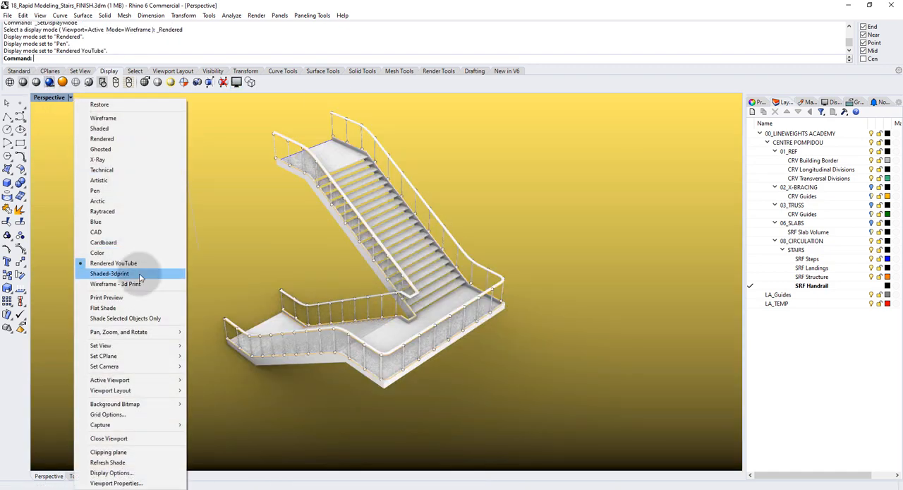
click(103, 243)
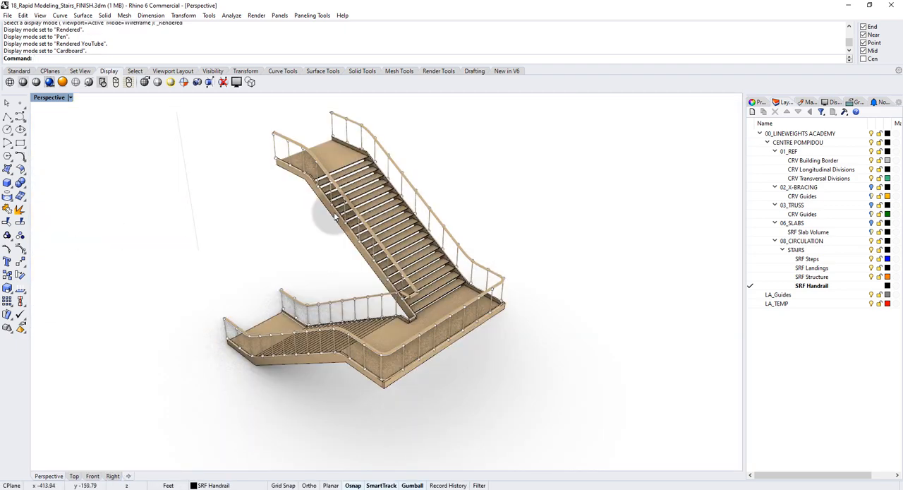
click(68, 97)
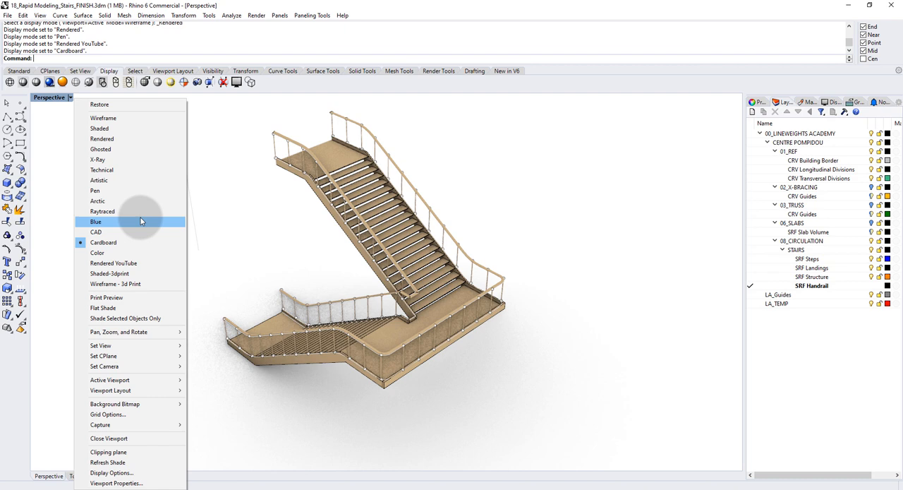
click(96, 222)
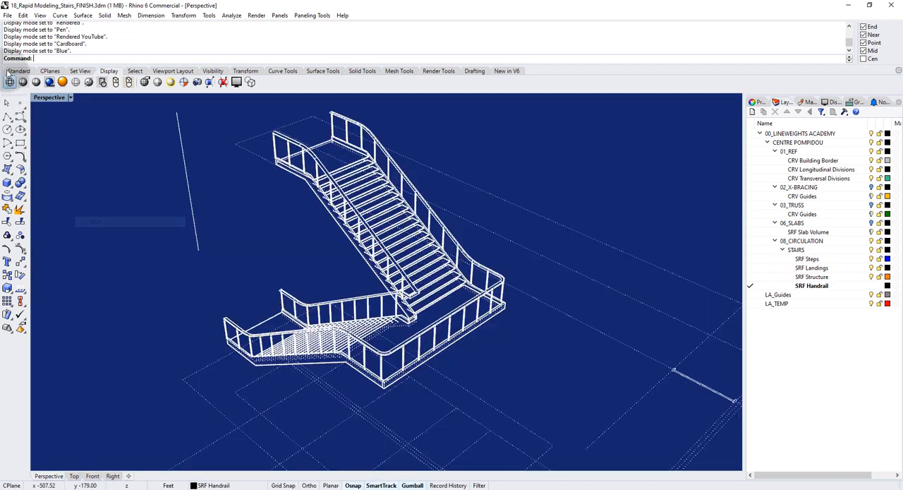
click(96, 231)
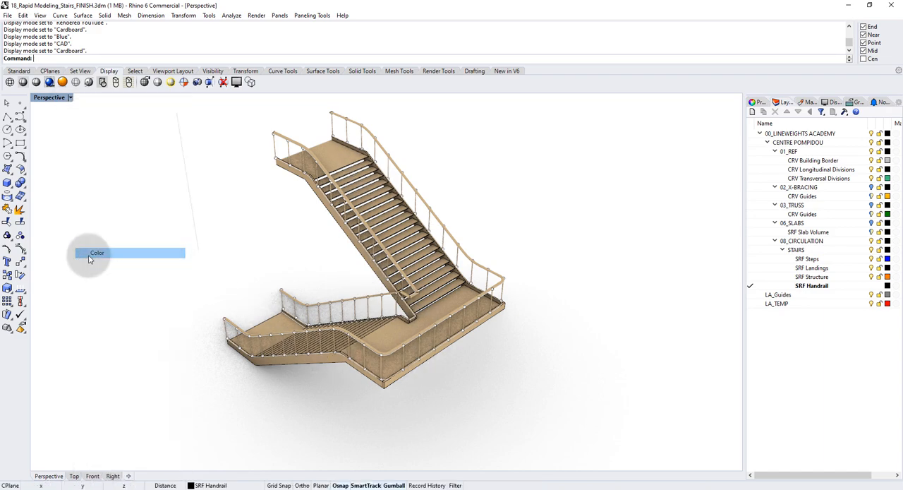
click(96, 252)
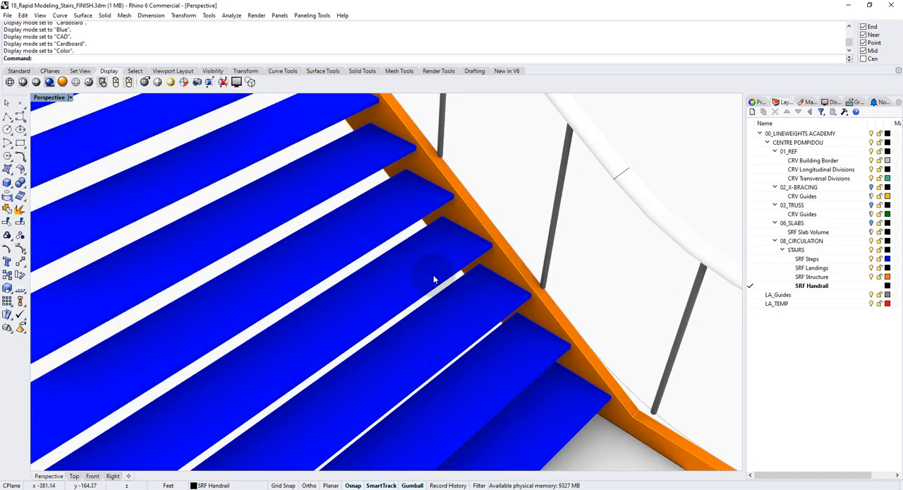
Step: Select a single stair tread in the viewport
click(434, 279)
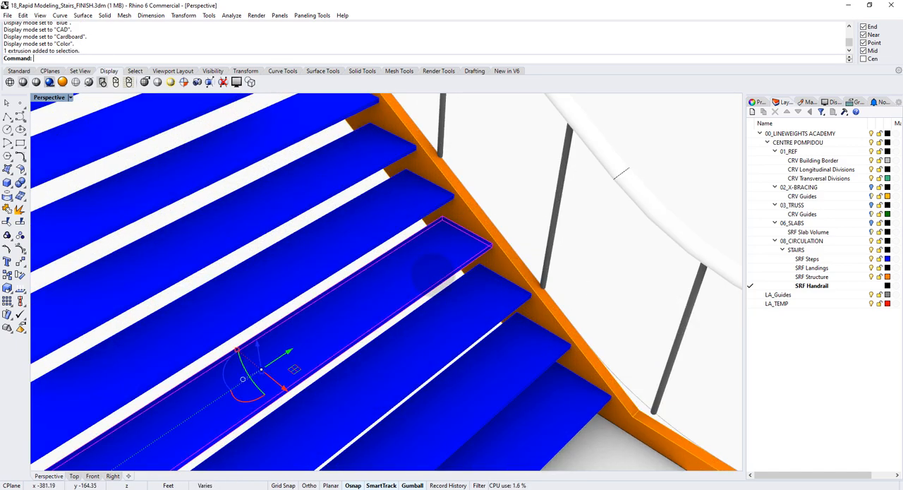
mouse_move(409, 268)
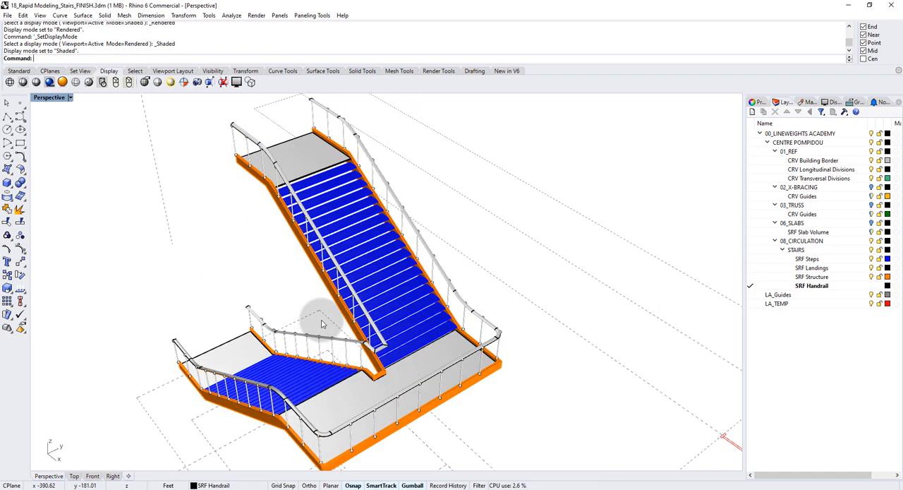
mouse_move(290, 313)
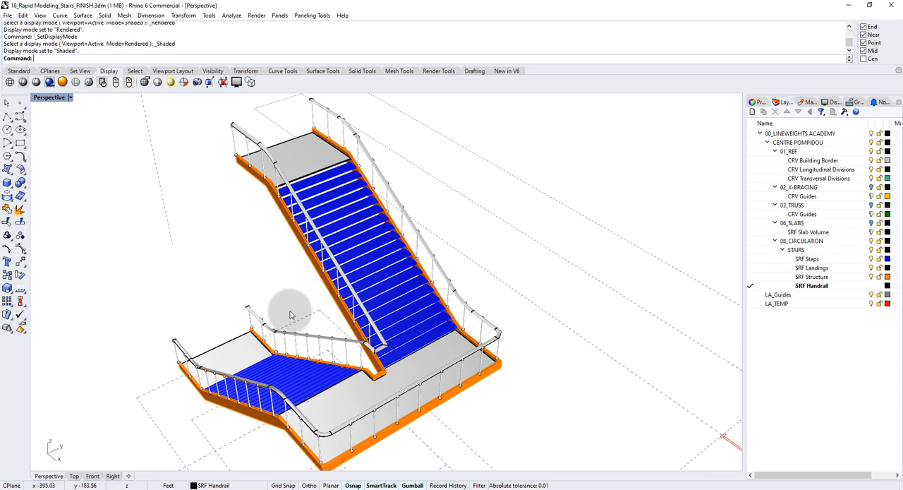
mouse_move(830, 104)
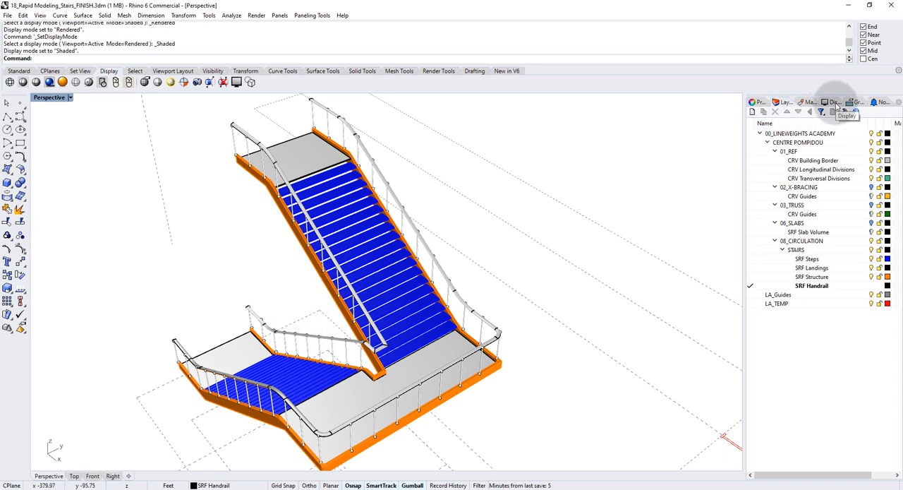
Step: Bring up the Display panel showing the Shaded mode settings
click(833, 102)
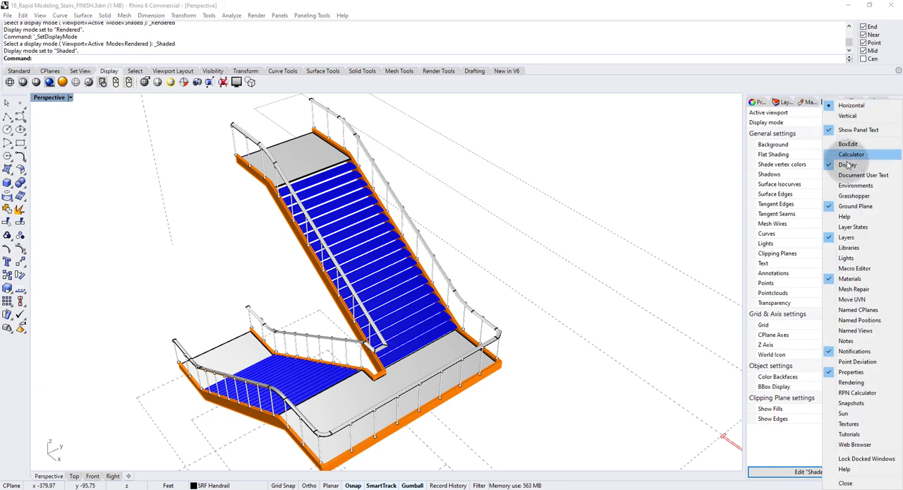
mouse_move(850, 164)
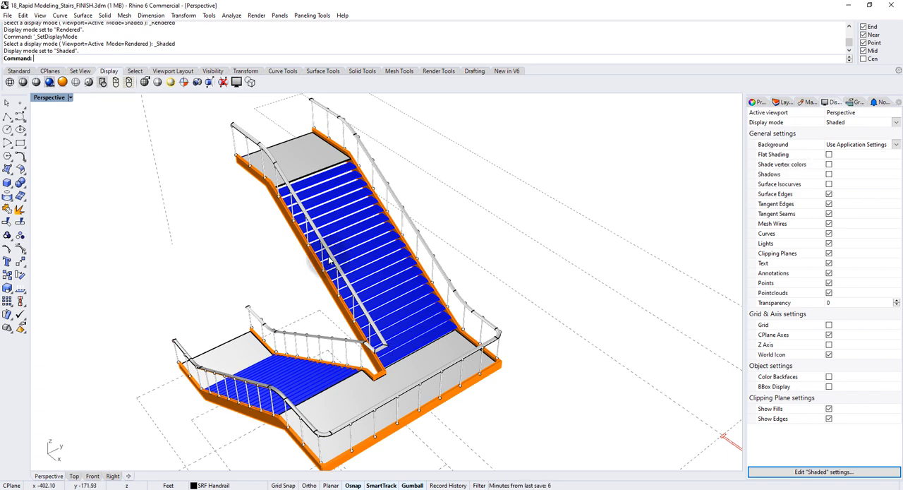
mouse_move(382, 230)
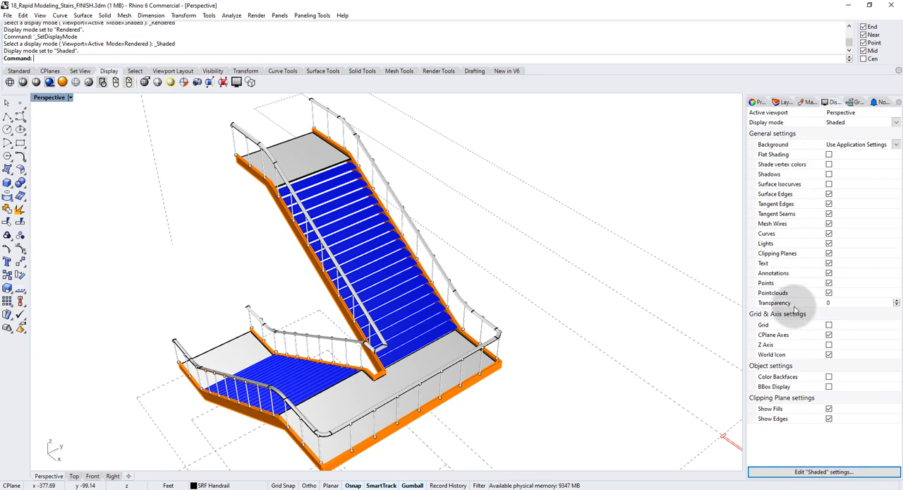
mouse_move(816, 129)
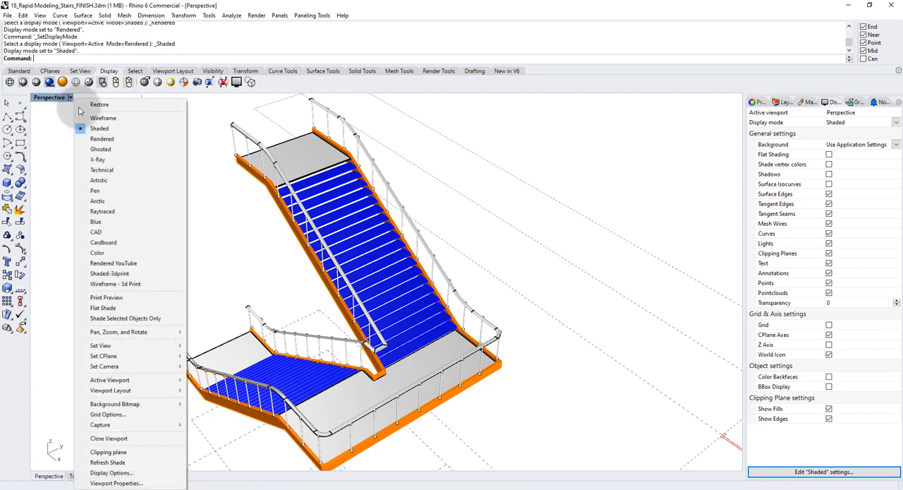
mouse_move(103, 119)
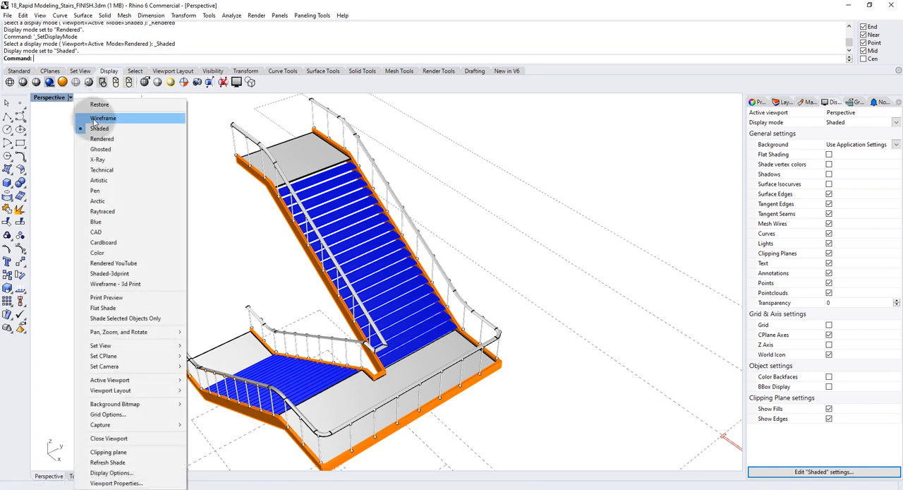
Step: Show the staircase in Wireframe, Rendered and Pen modes, then Technical mode
click(103, 117)
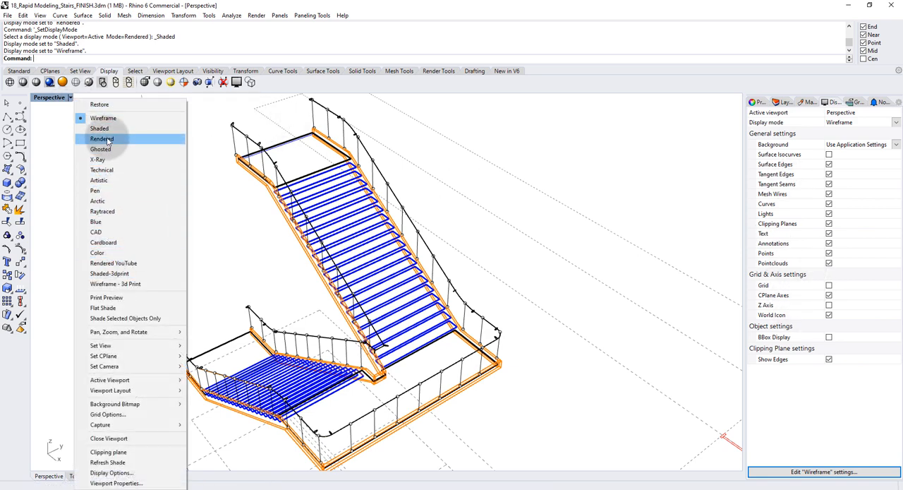
click(101, 138)
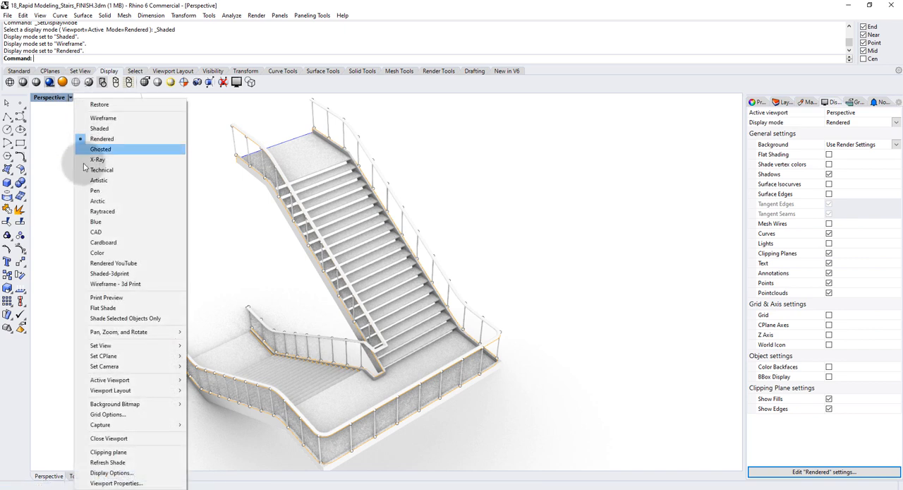
click(95, 190)
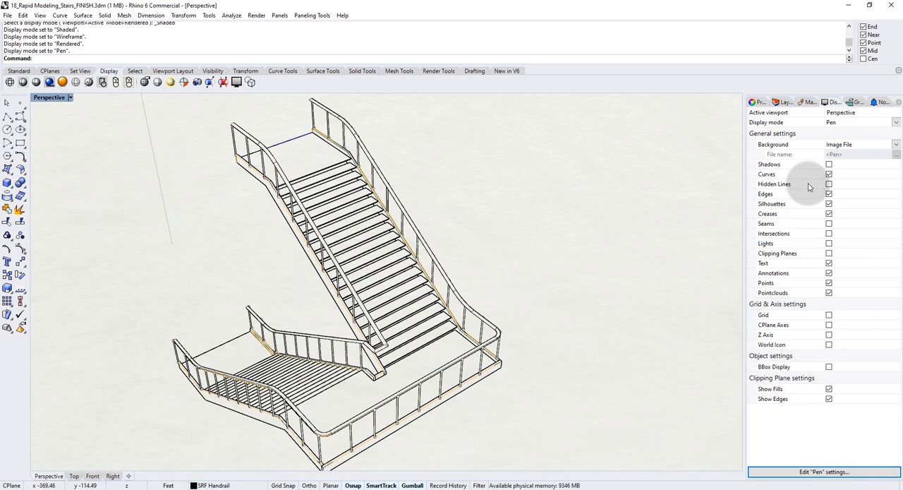
mouse_move(799, 197)
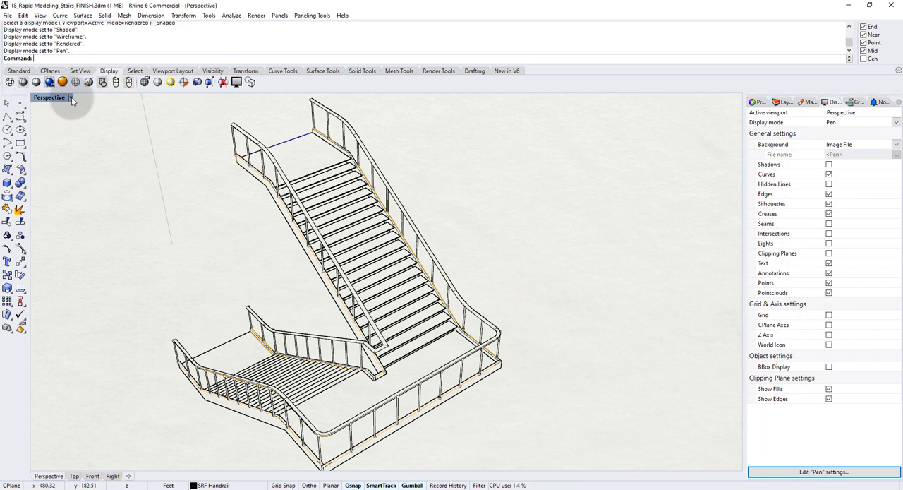
click(69, 97)
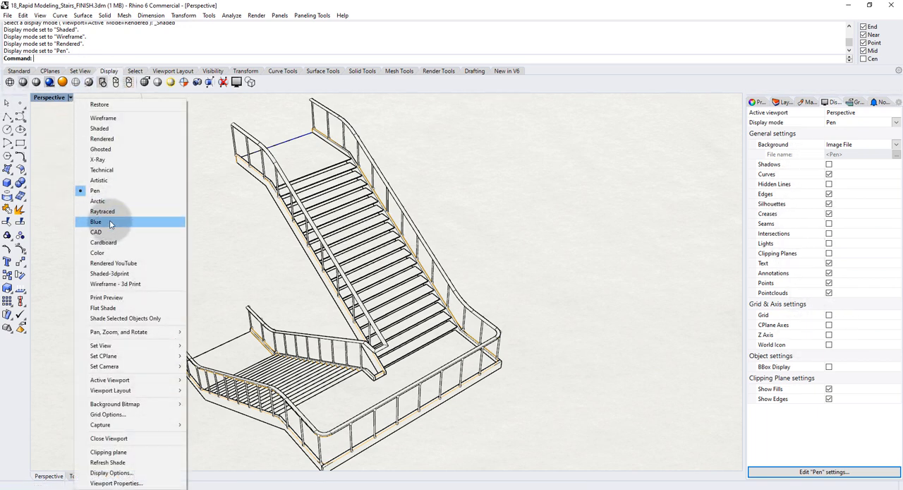
click(102, 169)
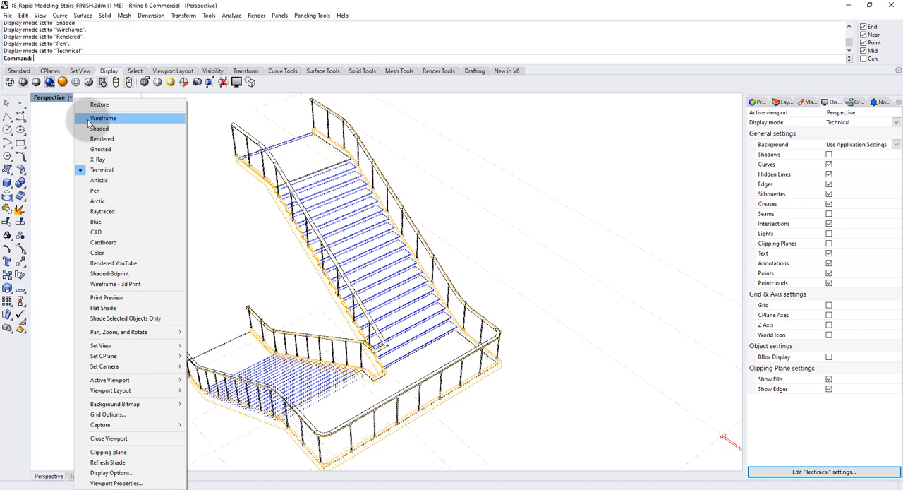
mouse_move(96, 232)
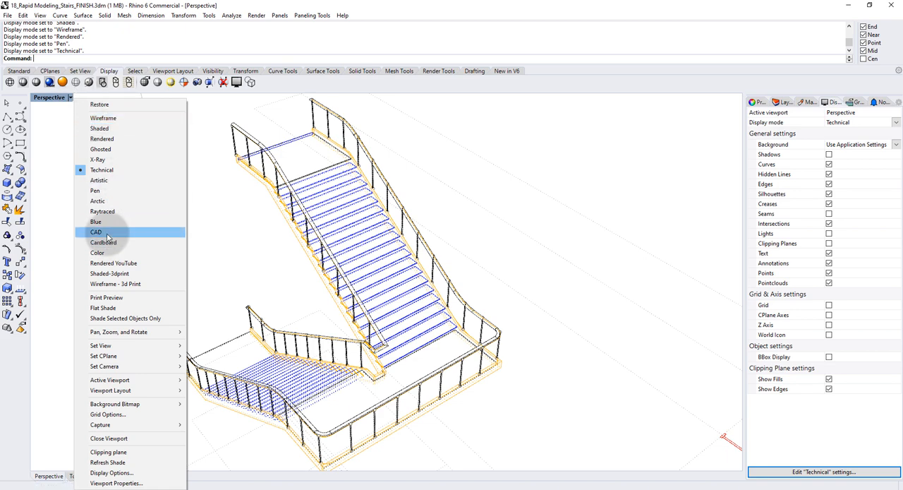
Step: Cycle through Cardboard, Rendered, Technical and Blue modes, ending in Shaded
click(103, 243)
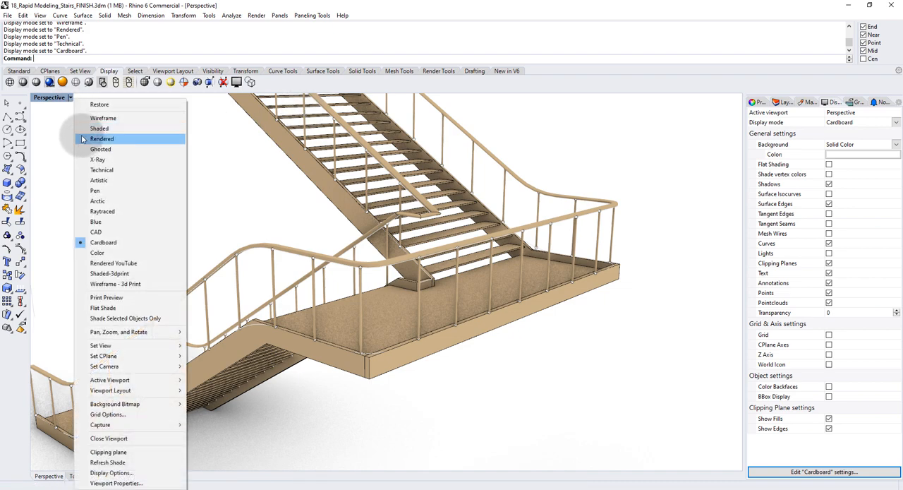
click(101, 138)
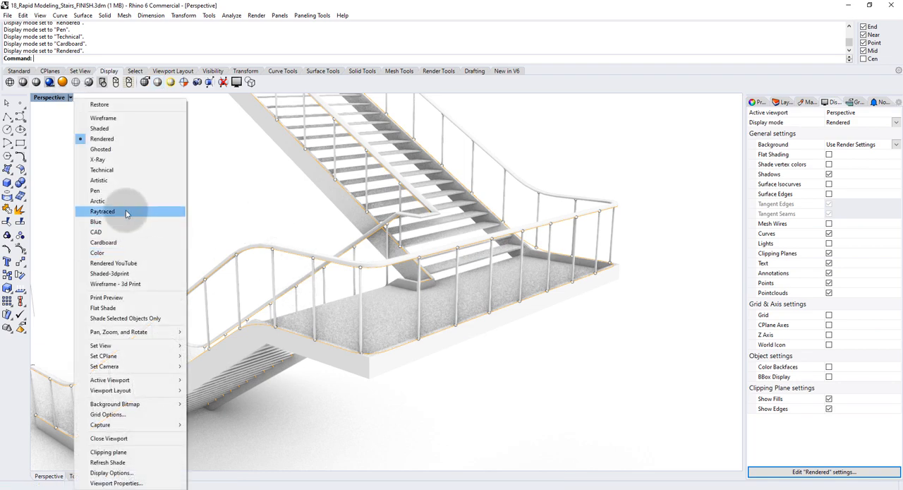
mouse_move(109, 252)
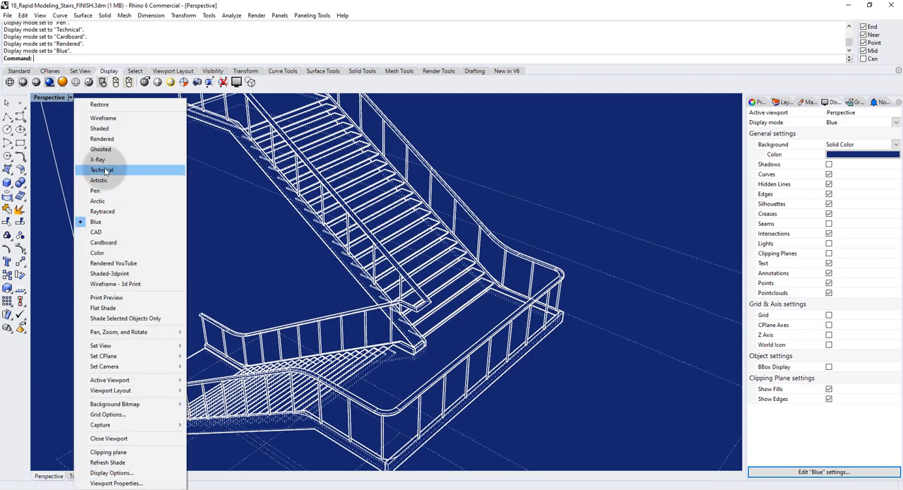
click(102, 169)
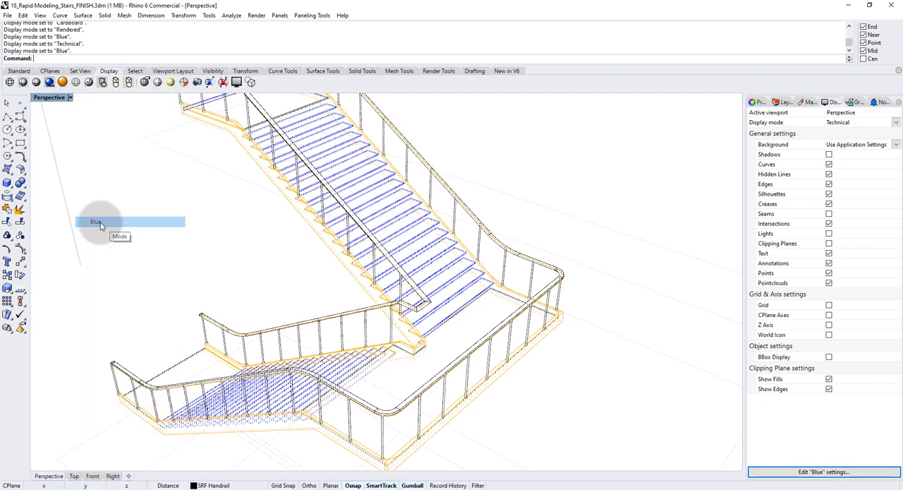
click(97, 221)
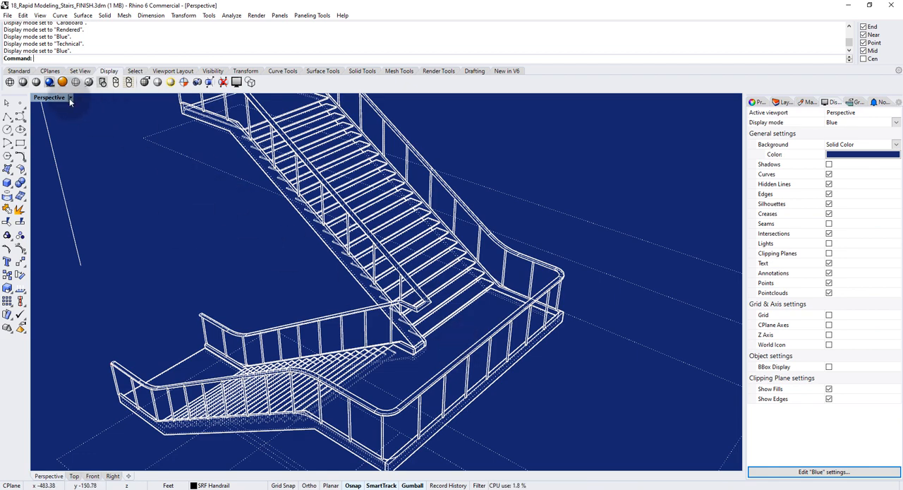
click(71, 98)
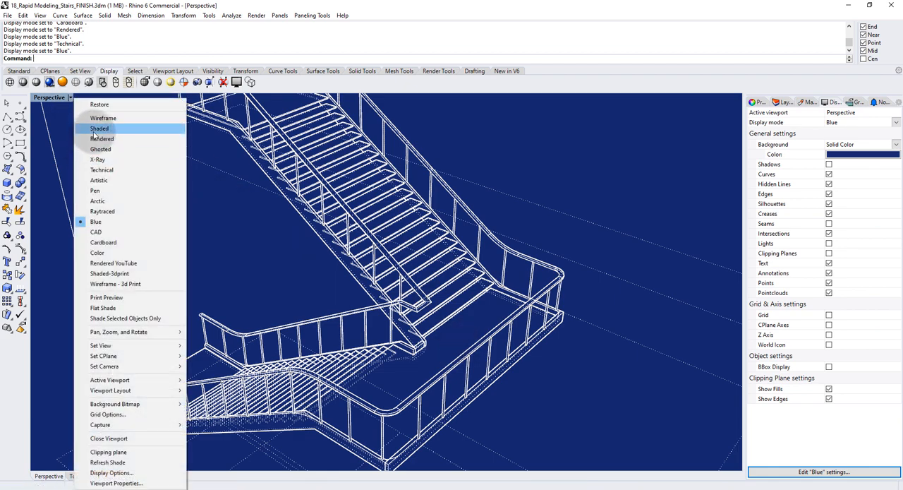
click(99, 128)
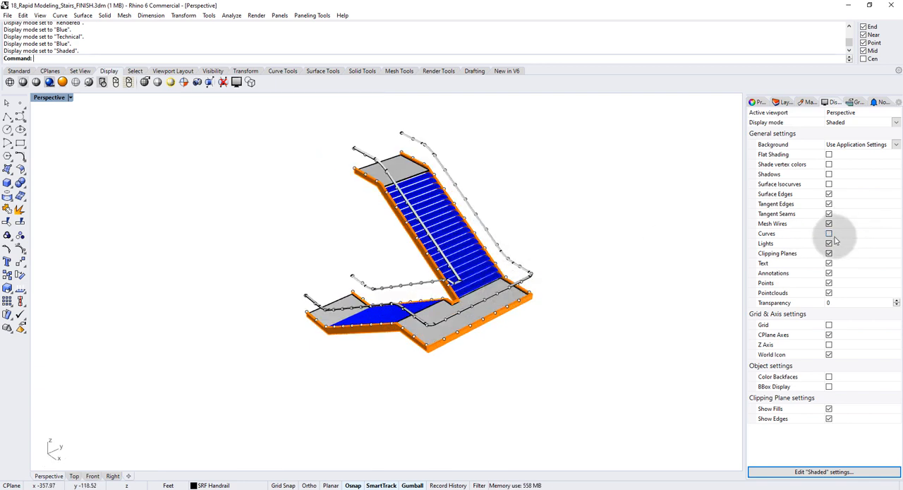
Step: Toggle Shaded mode's Curves and turn on Surface Isocurves along the handrail
click(829, 234)
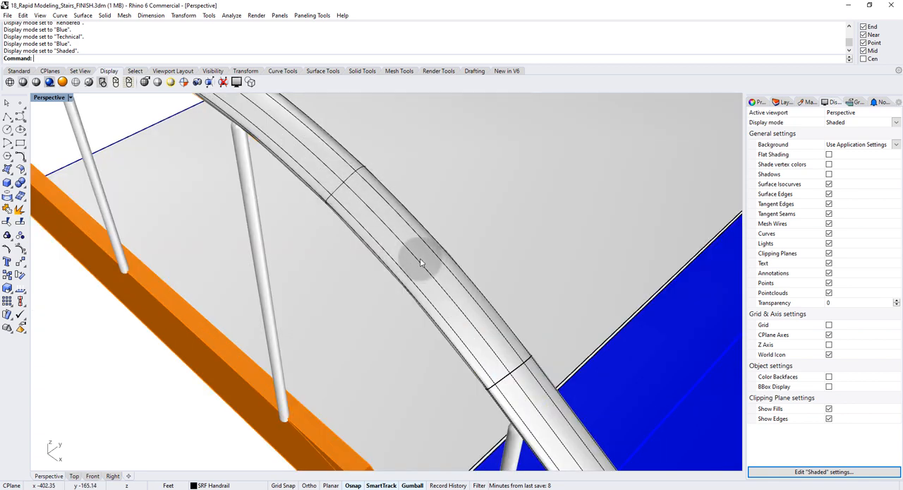
click(830, 183)
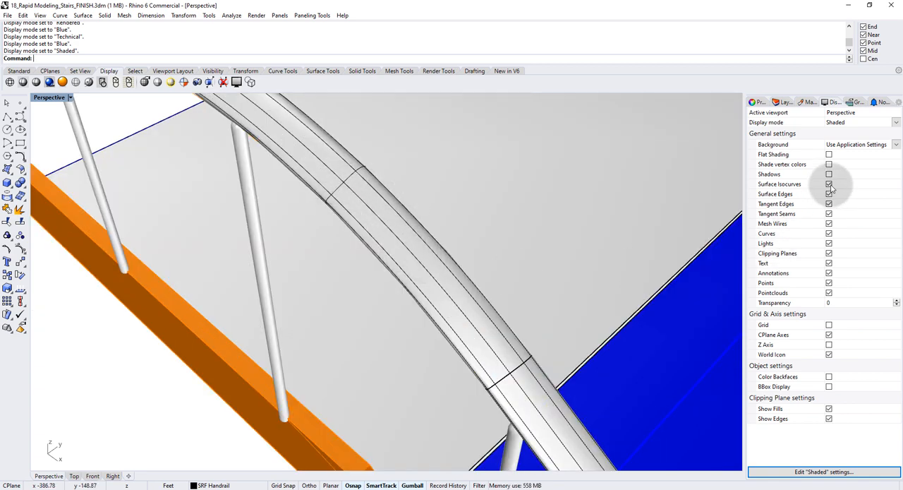
click(829, 183)
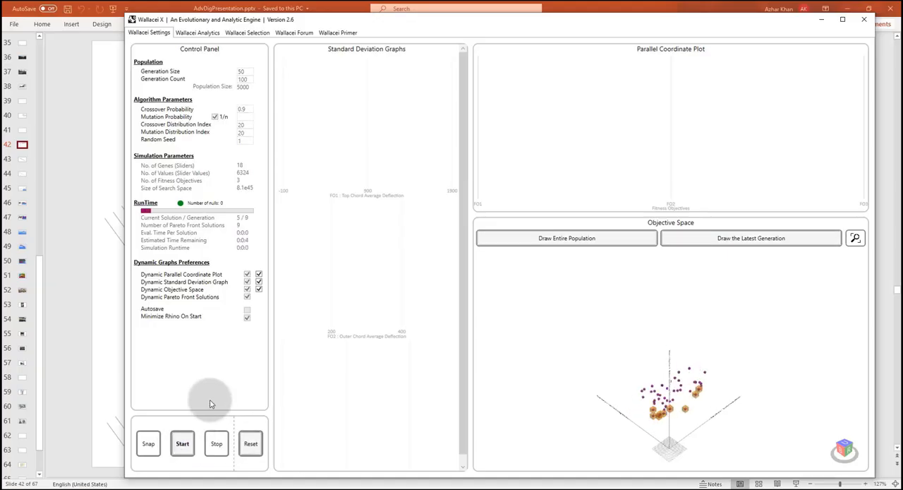
Step: View the Wallacei X control panel slide in the presentation
click(180, 443)
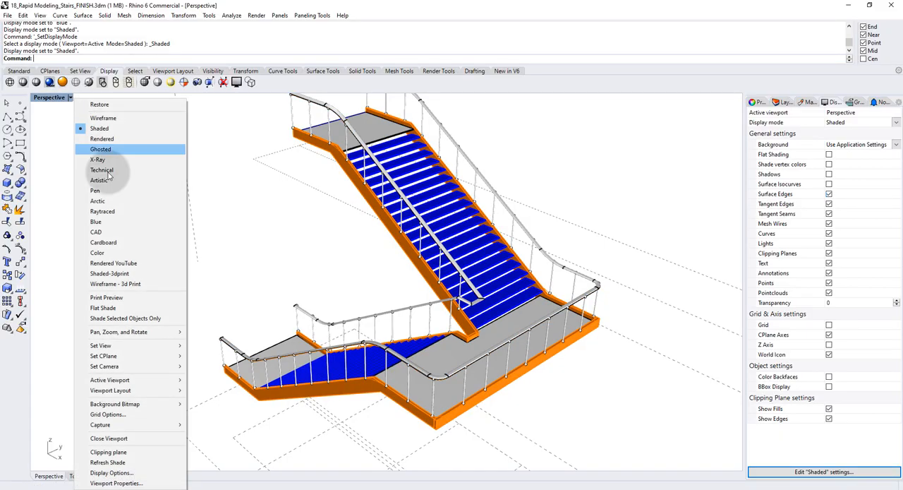
Step: Switch to Rendered mode with Shadows, Surface Edges and Tangent Edges outlining the treads
click(102, 139)
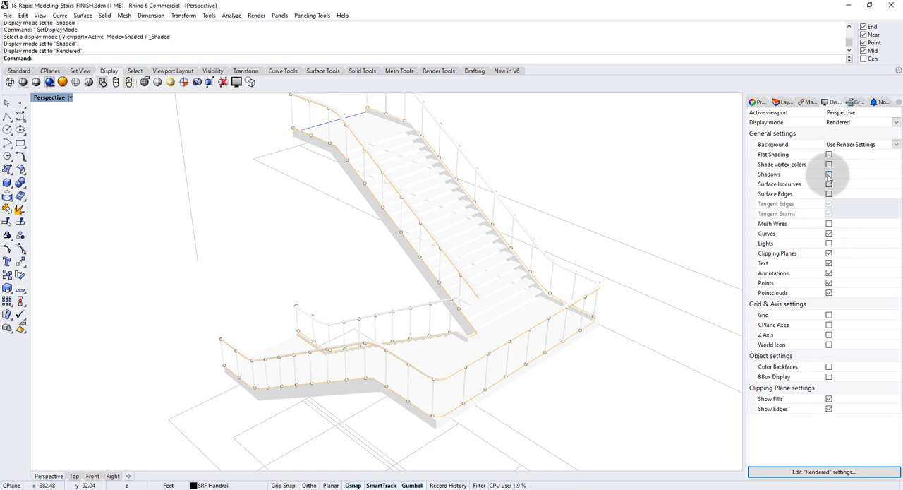
click(830, 175)
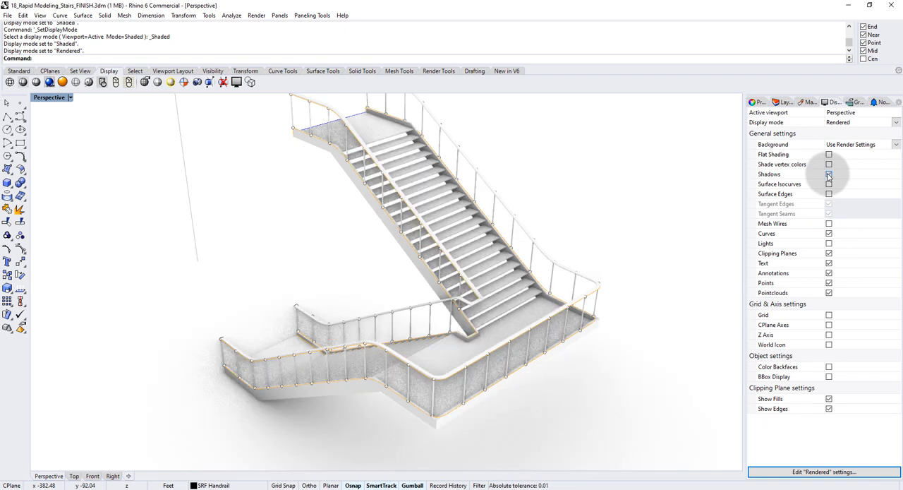
click(830, 174)
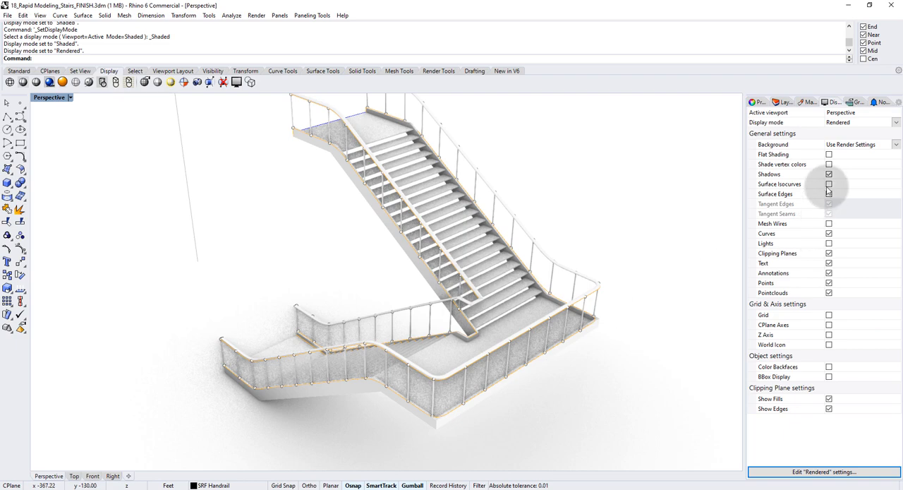
click(828, 193)
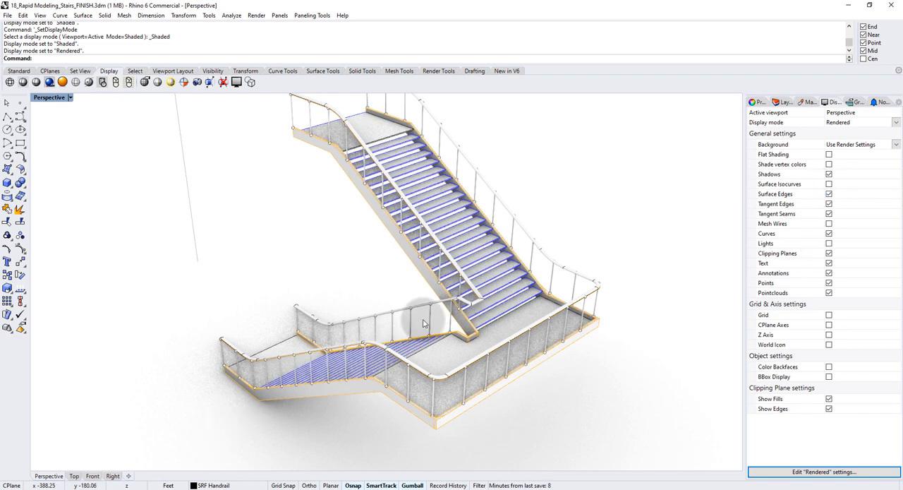
scroll(down, 3)
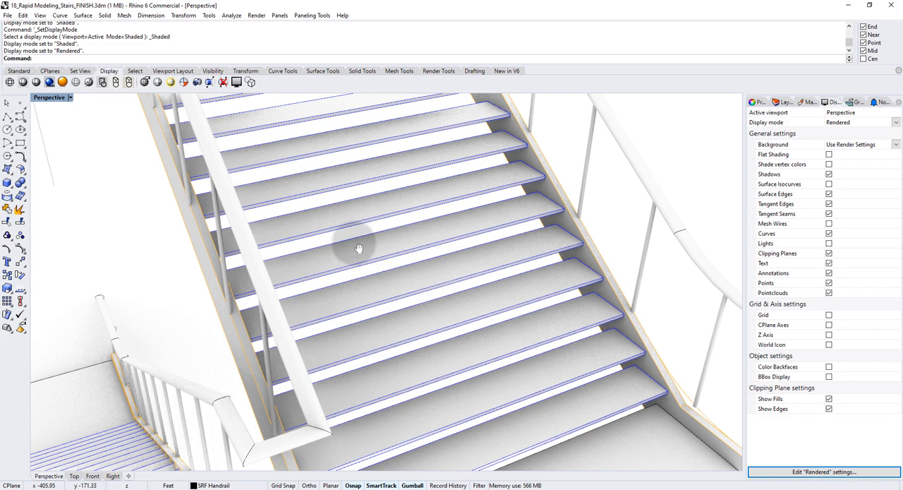
drag(358, 249, 739, 260)
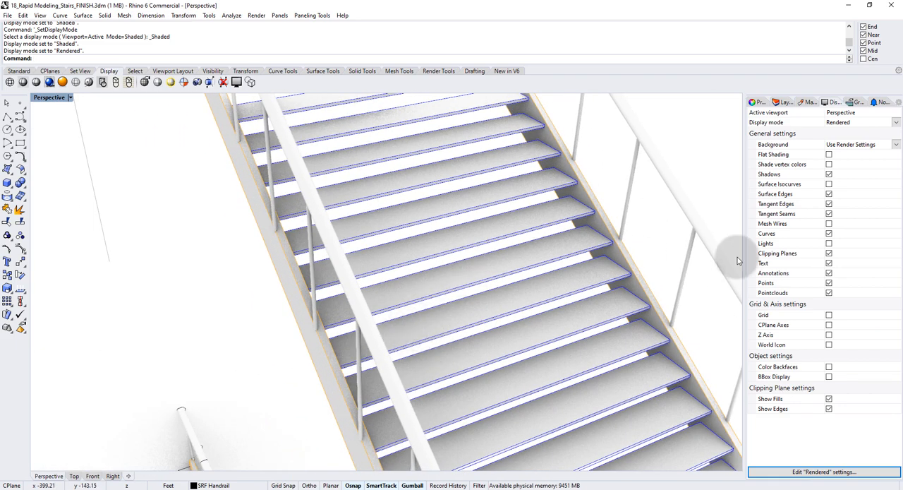
click(830, 184)
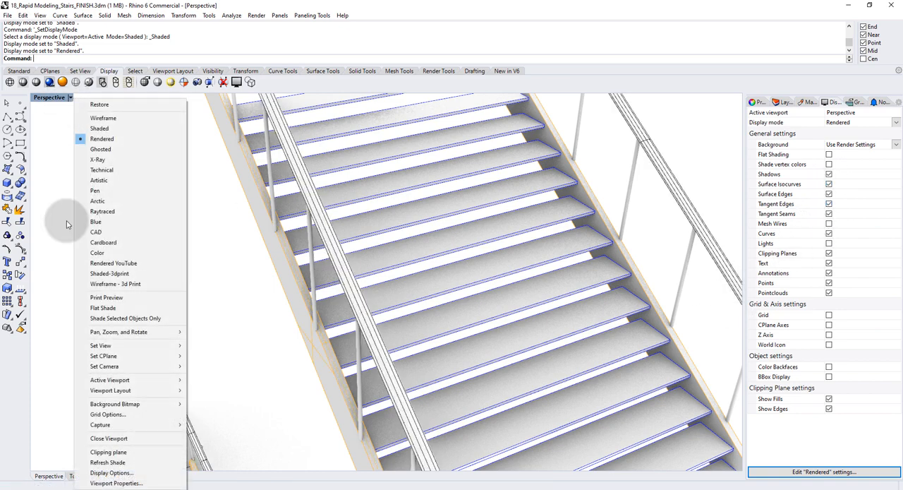
mouse_move(95, 190)
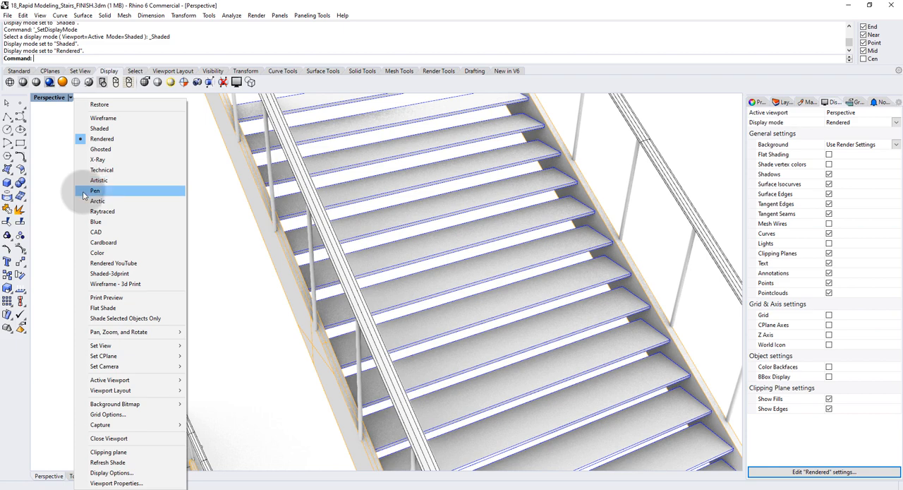
Step: Show the staircase in Pen mode with Intersections ticked in the Display panel
click(96, 190)
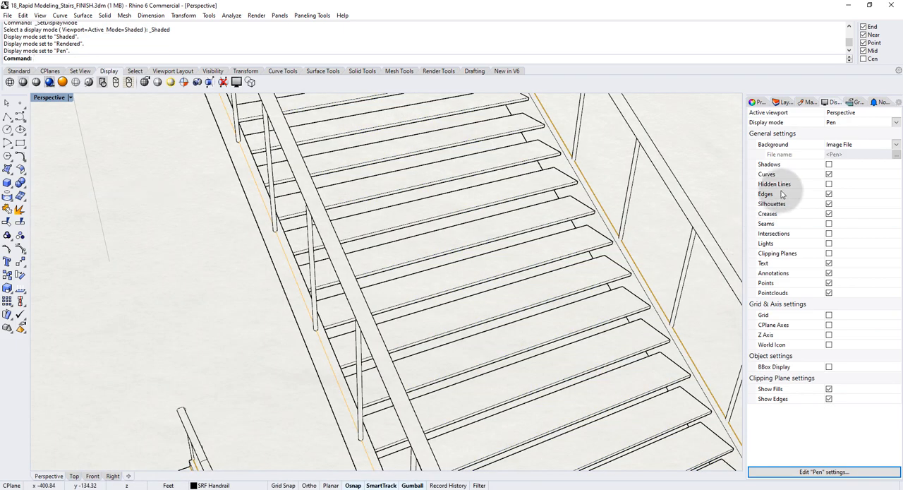
click(828, 183)
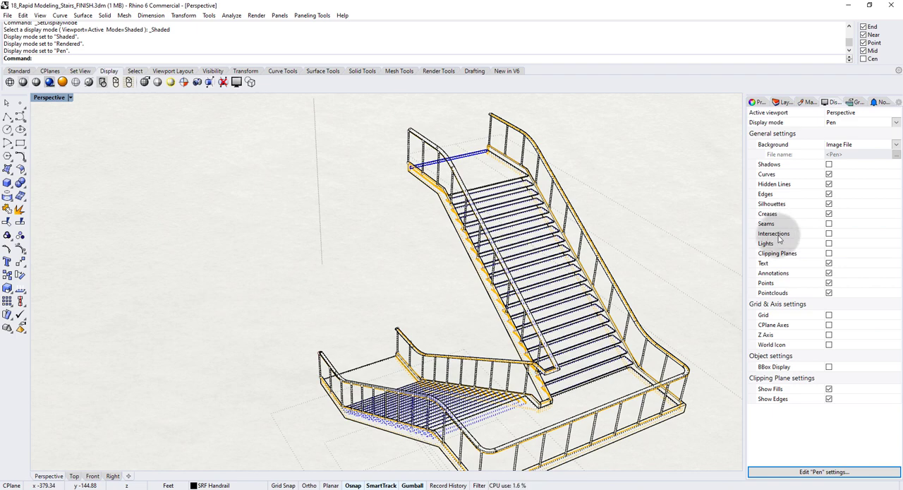
click(830, 234)
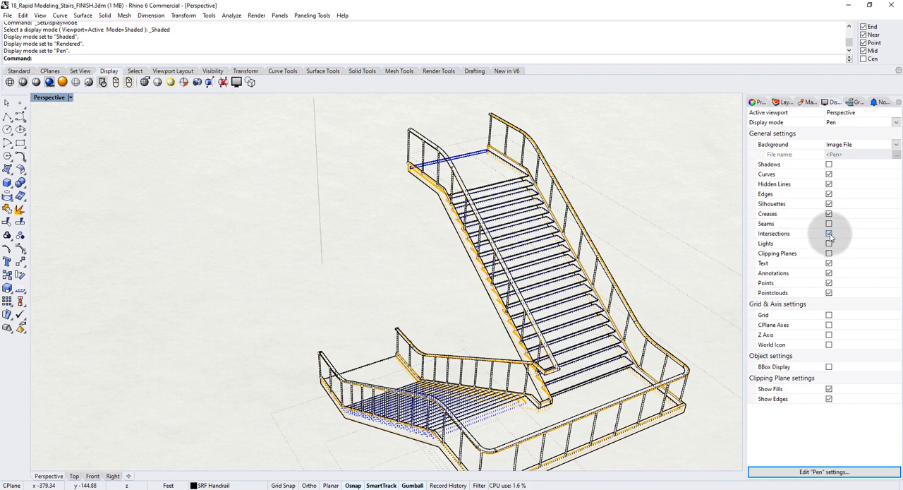
click(830, 233)
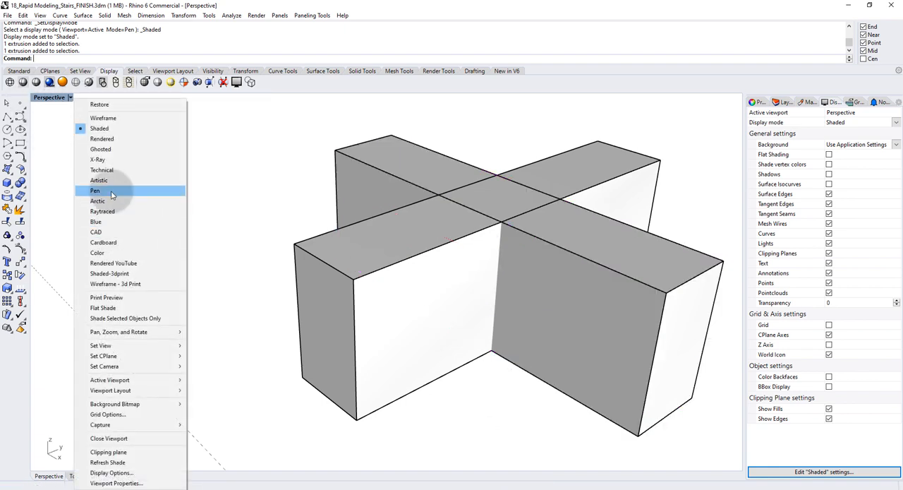
Step: Display the two crossing boxes in Pen mode from the viewport dropdown
click(94, 191)
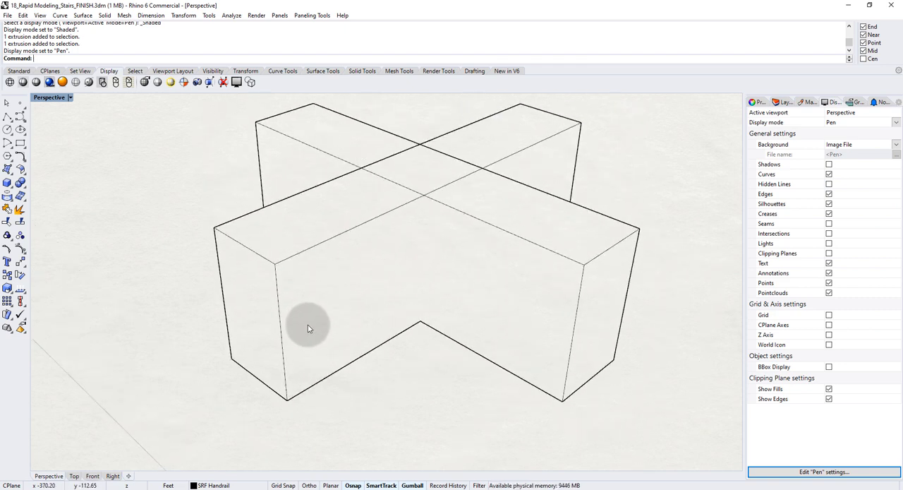
mouse_move(795, 226)
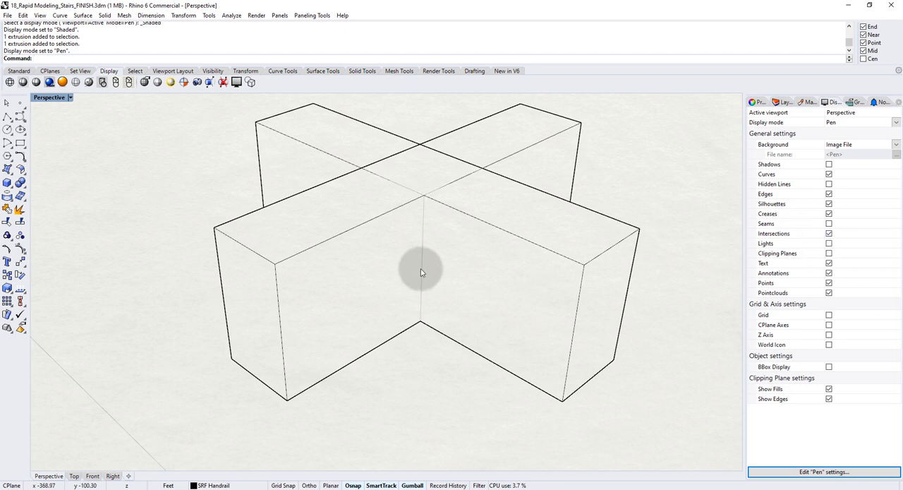
mouse_move(544, 325)
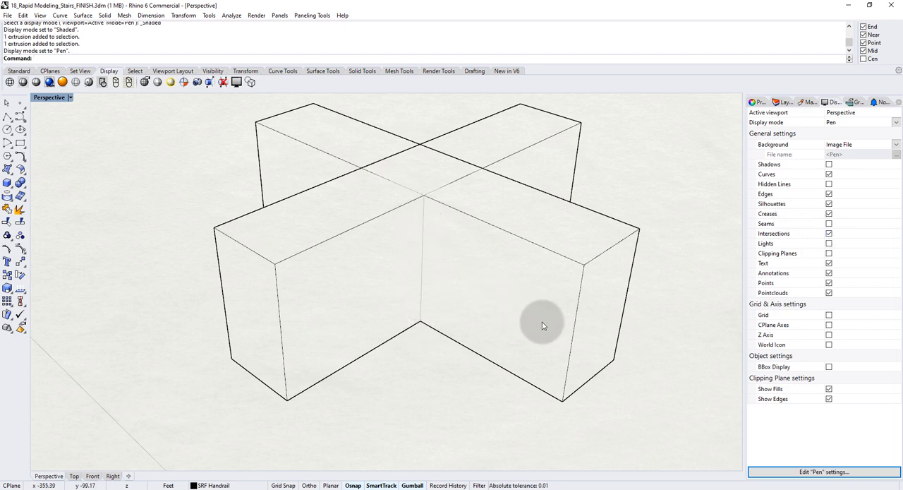
mouse_move(418, 205)
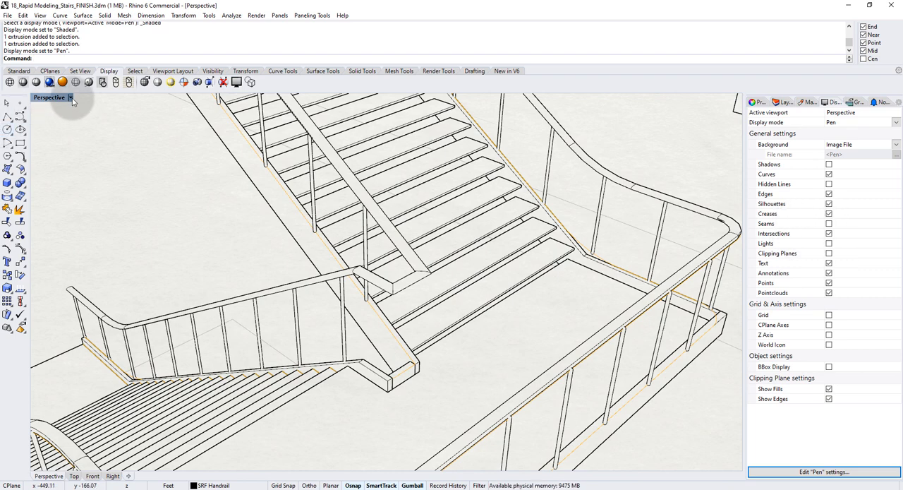
Step: Bring up the display-mode list to change the staircase from Pen to Rendered
click(69, 96)
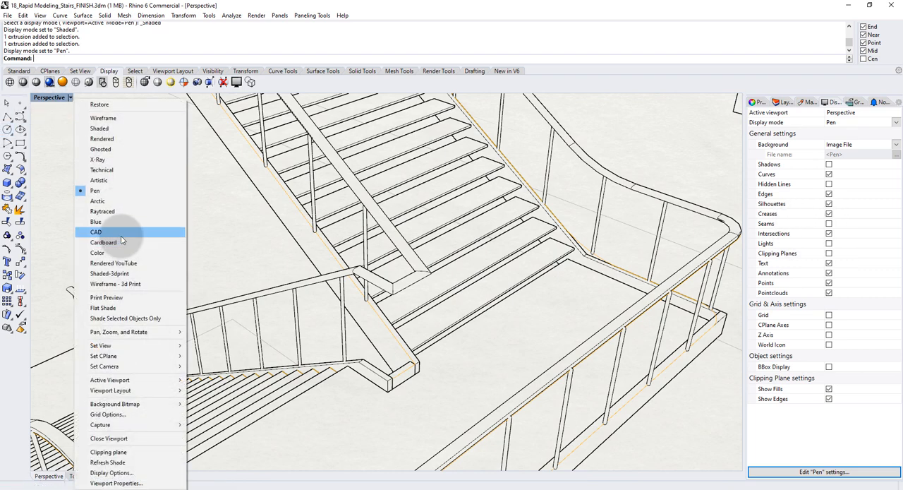
mouse_move(253, 233)
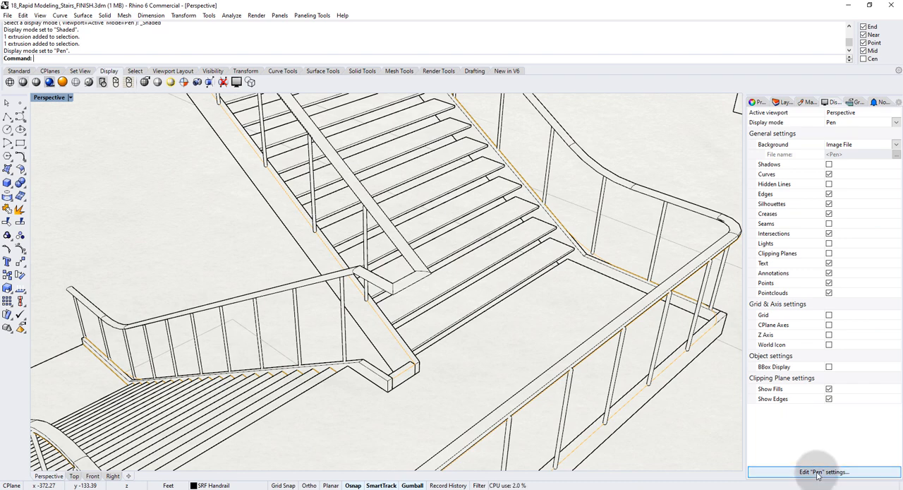
mouse_move(827, 479)
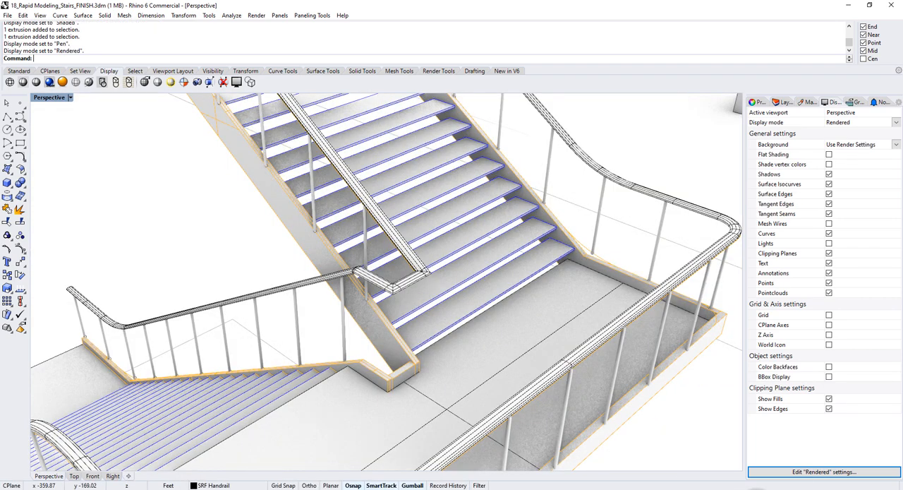
Step: Reach the Display Modes list via Edit "Rendered" settings, then close Options
click(823, 468)
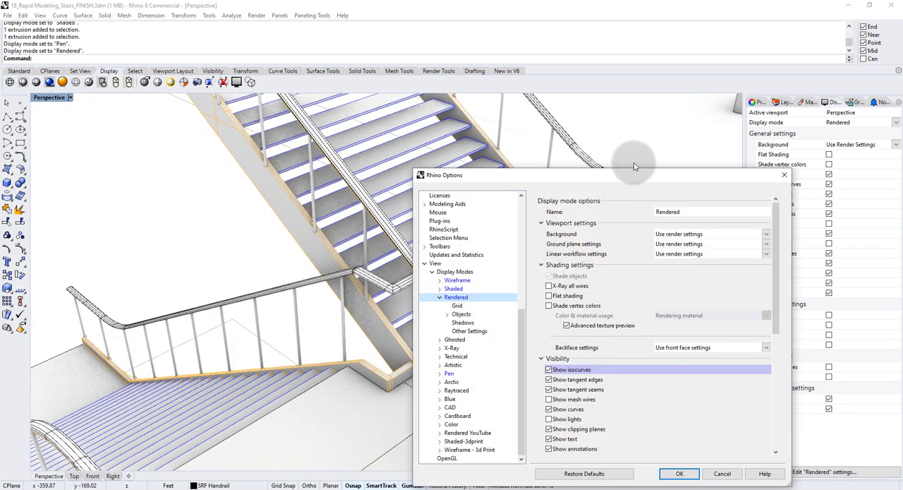
drag(635, 175, 549, 91)
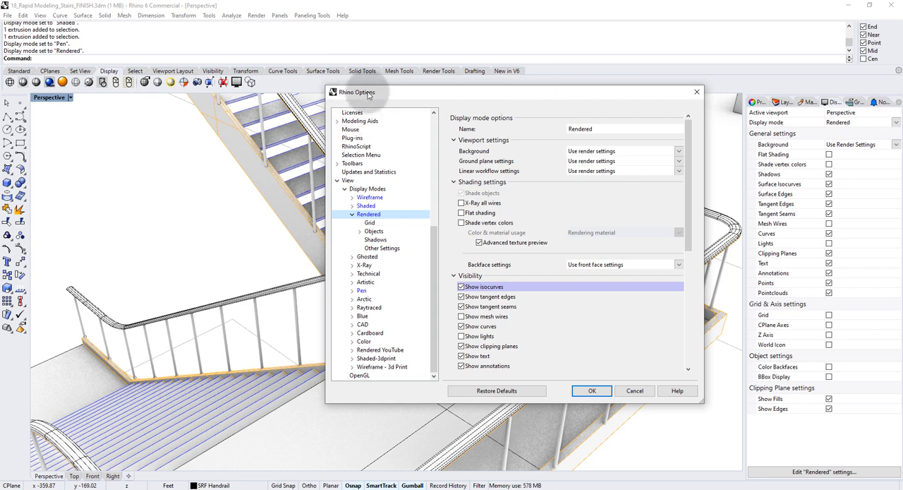
click(367, 189)
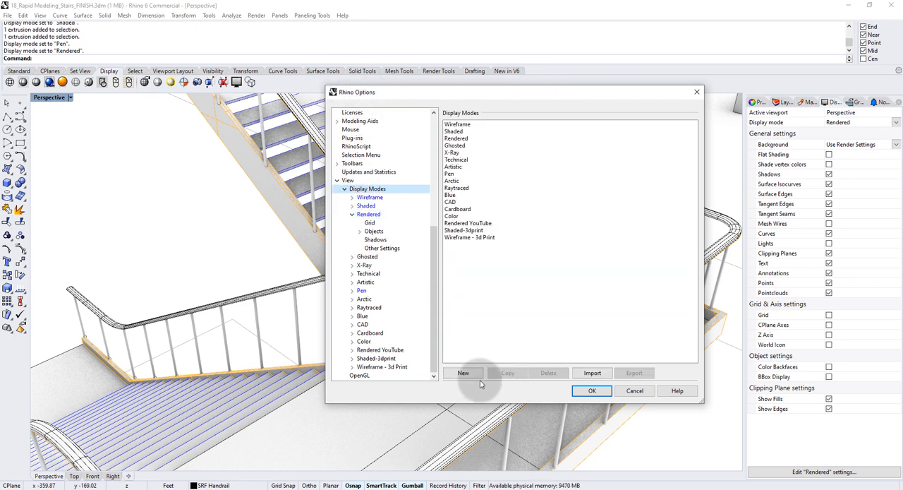
click(591, 390)
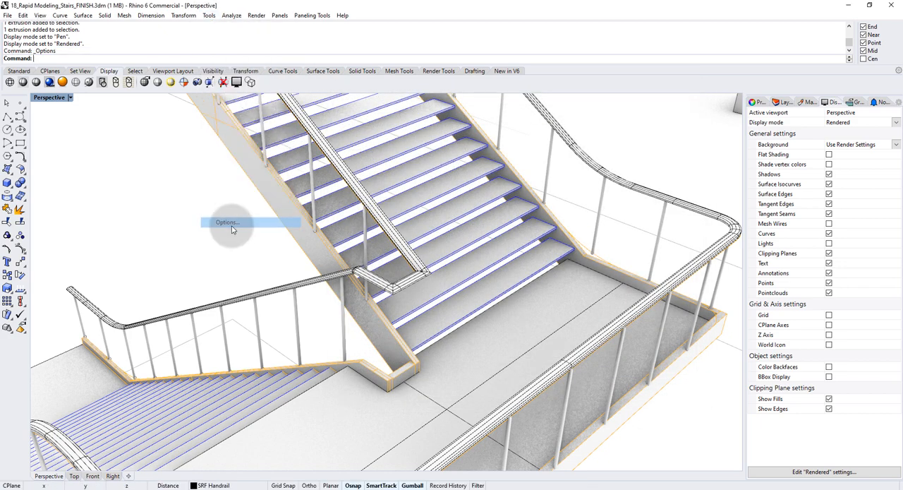
Step: Reopen Options and navigate from View settings back to the Display Modes page
click(228, 222)
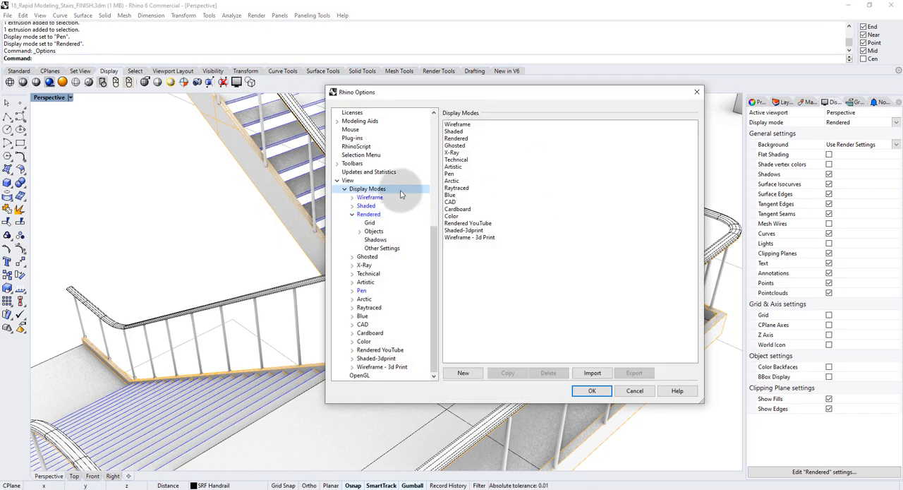
click(347, 181)
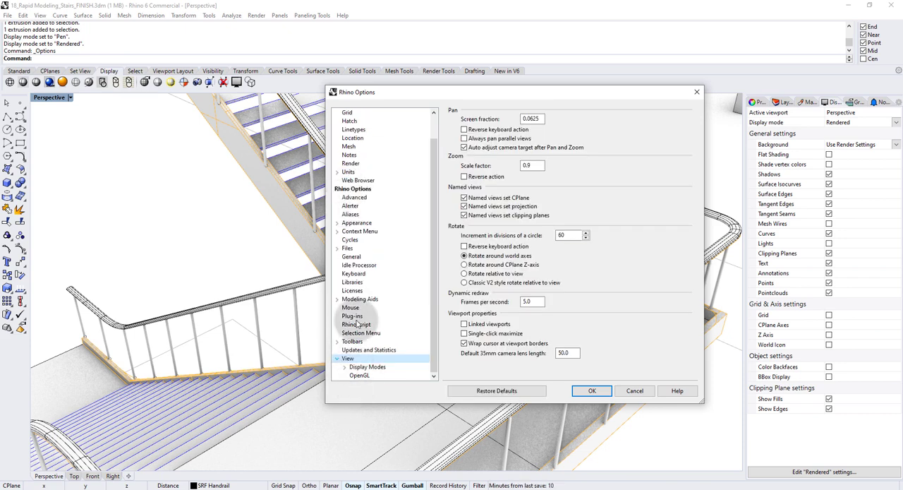
mouse_move(360, 375)
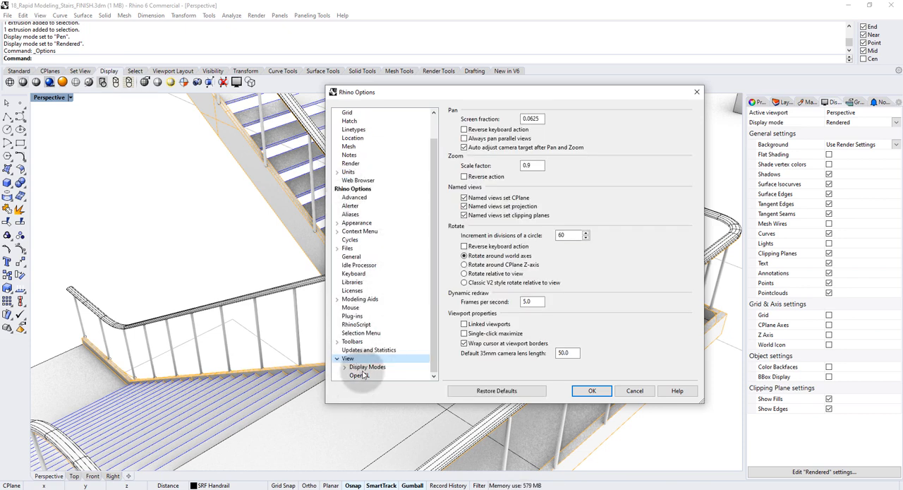
click(365, 367)
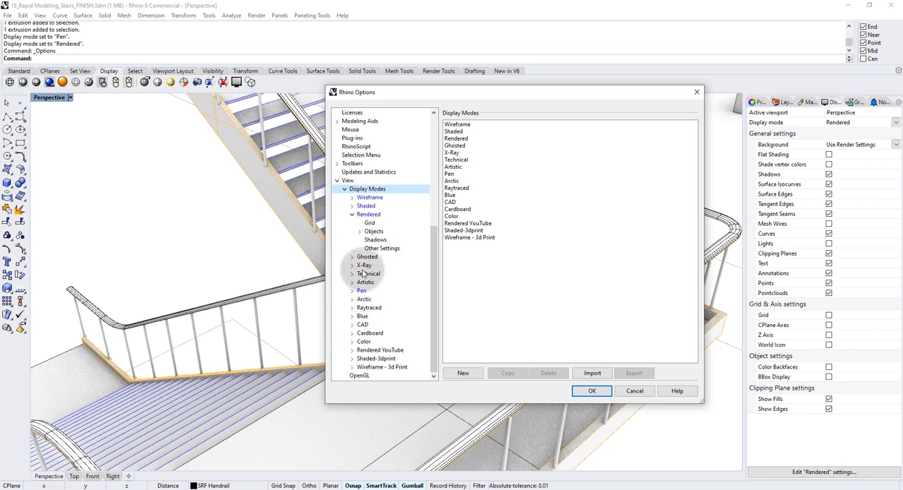
Step: Browse the X-Ray settings, select X-Ray then Pen in the list, and close Options
click(364, 265)
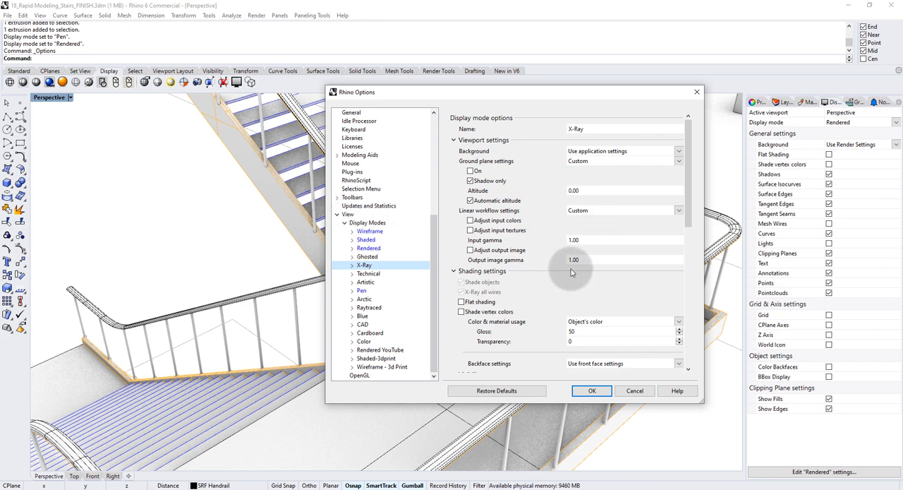
scroll(down, 3)
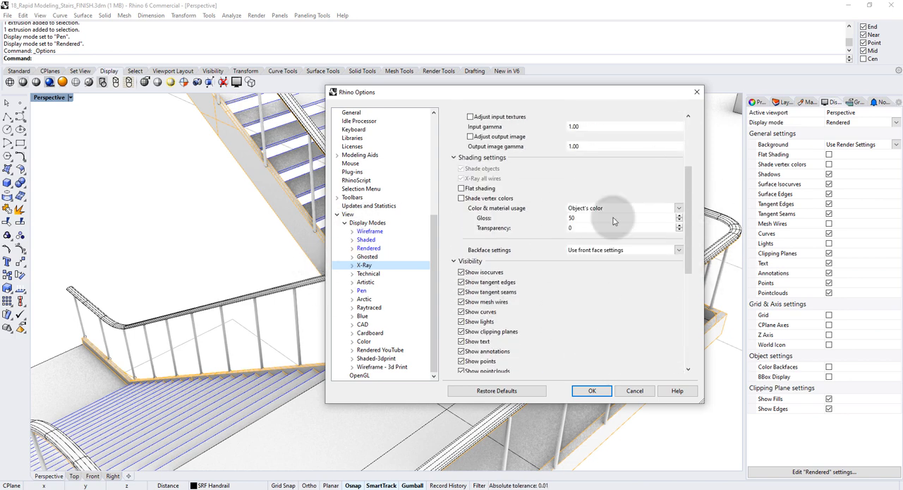
click(367, 223)
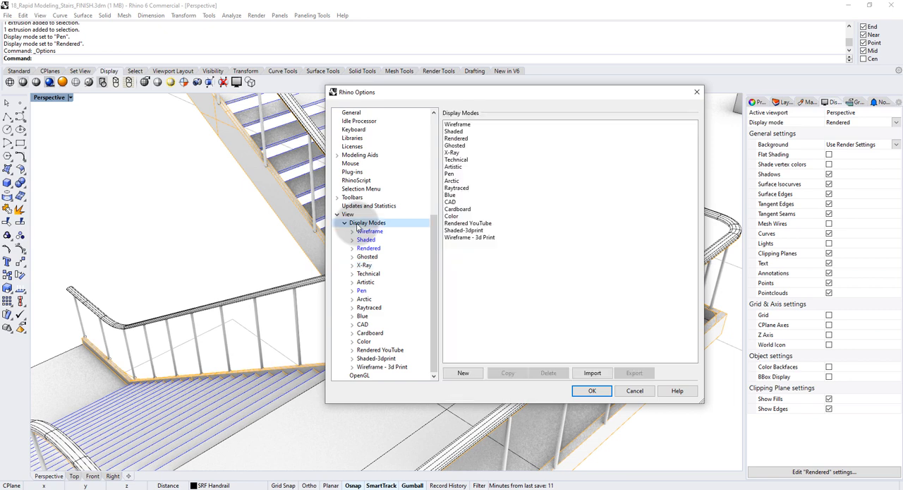
click(451, 152)
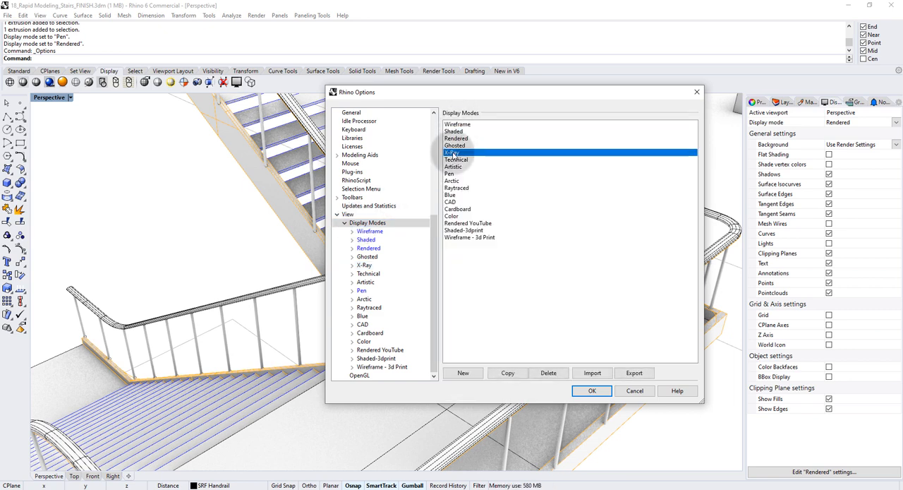
click(450, 173)
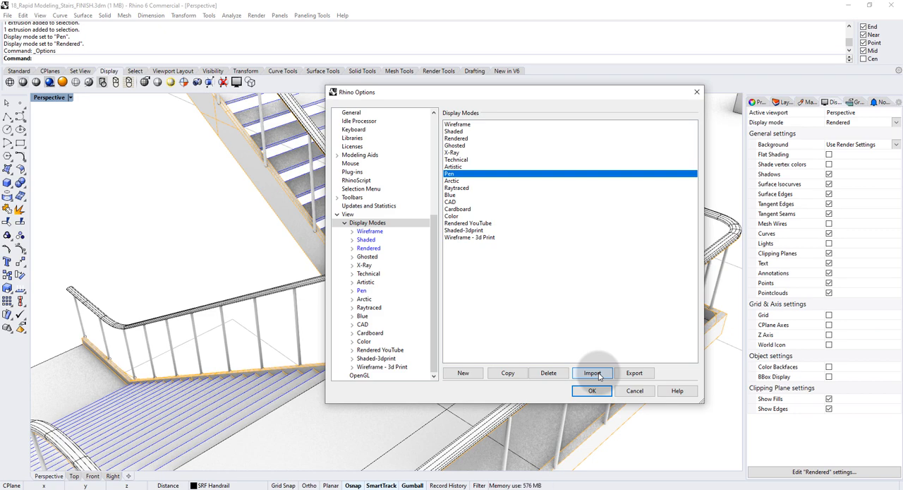
mouse_move(635, 378)
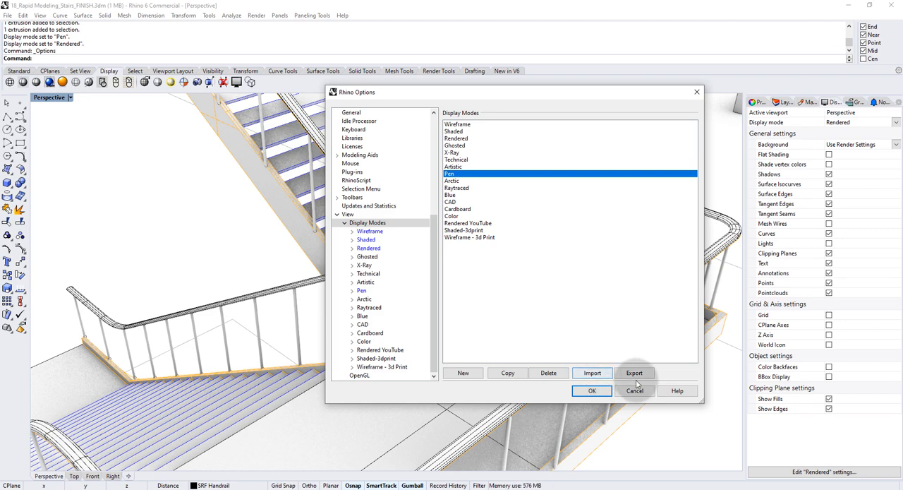
click(633, 389)
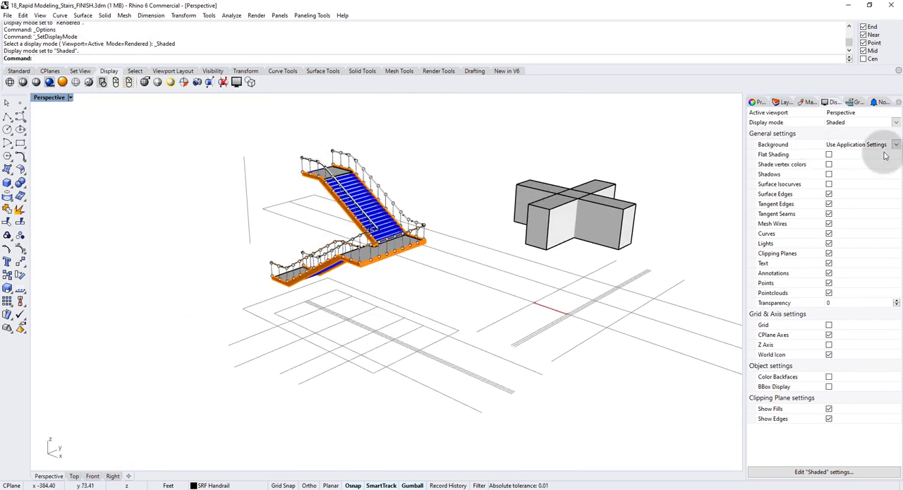
Step: Set the viewport Background to Gradient 2 Colors after trying Solid Color
click(894, 143)
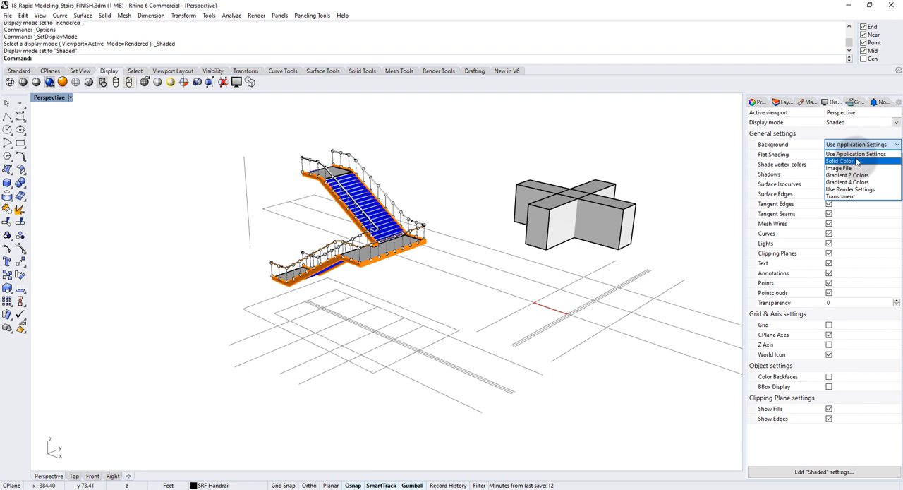
click(840, 161)
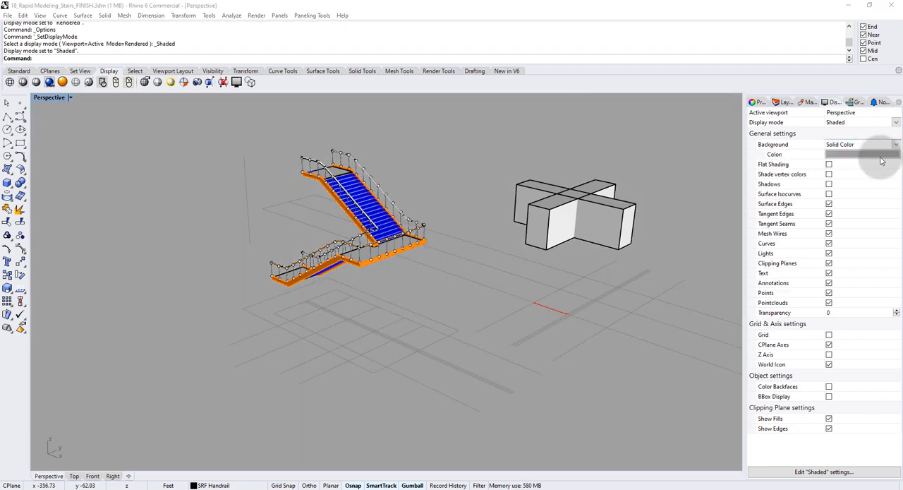
click(861, 155)
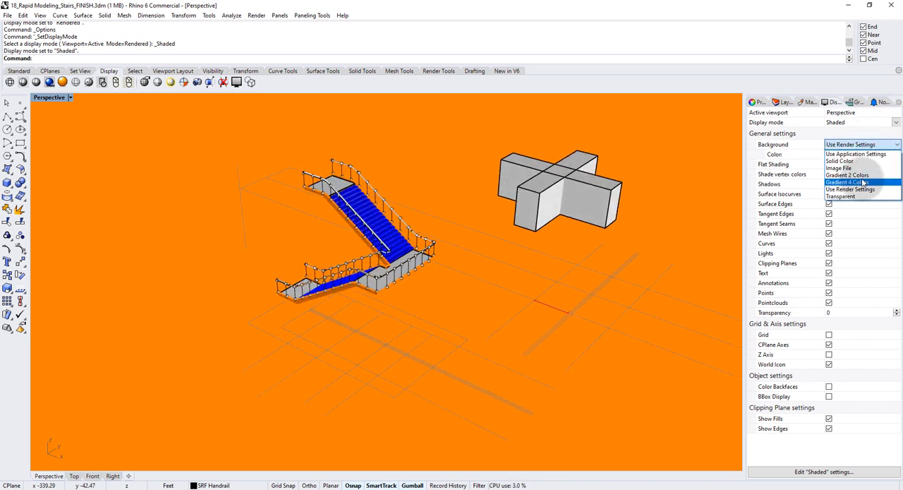
click(841, 175)
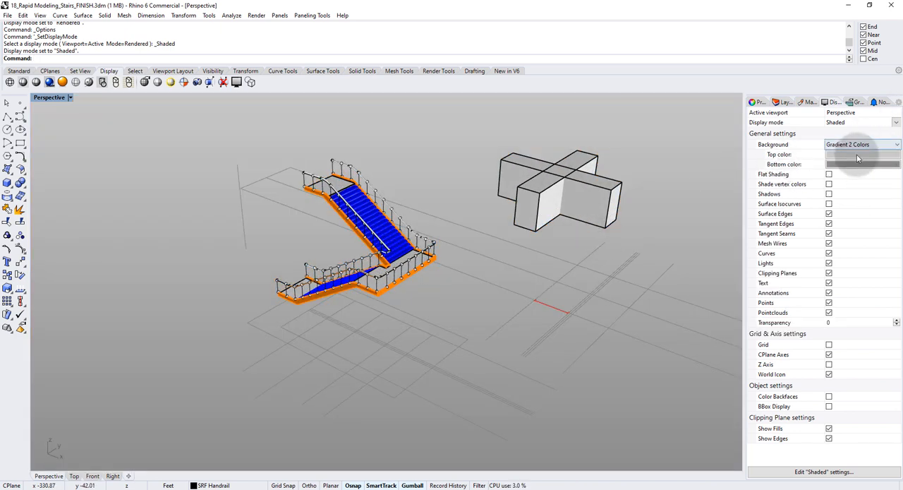
Step: Choose white for the gradient's Top color and pink for its Bottom color
click(863, 154)
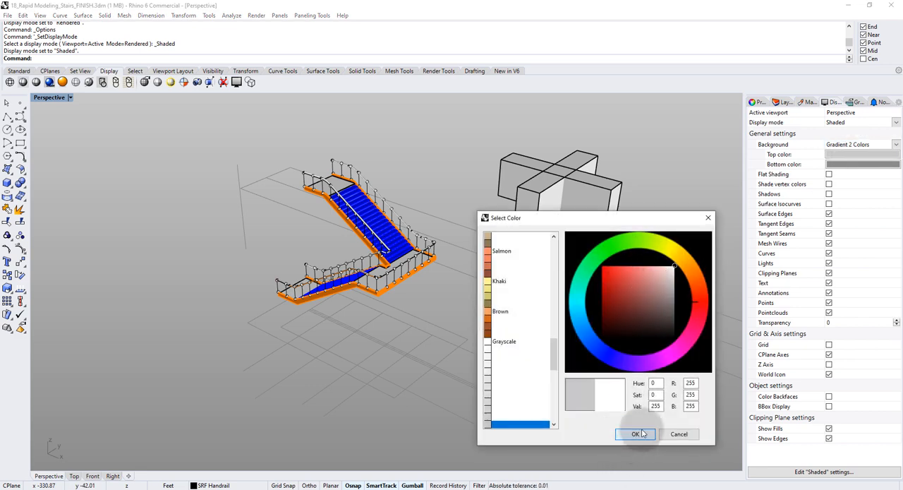
click(635, 435)
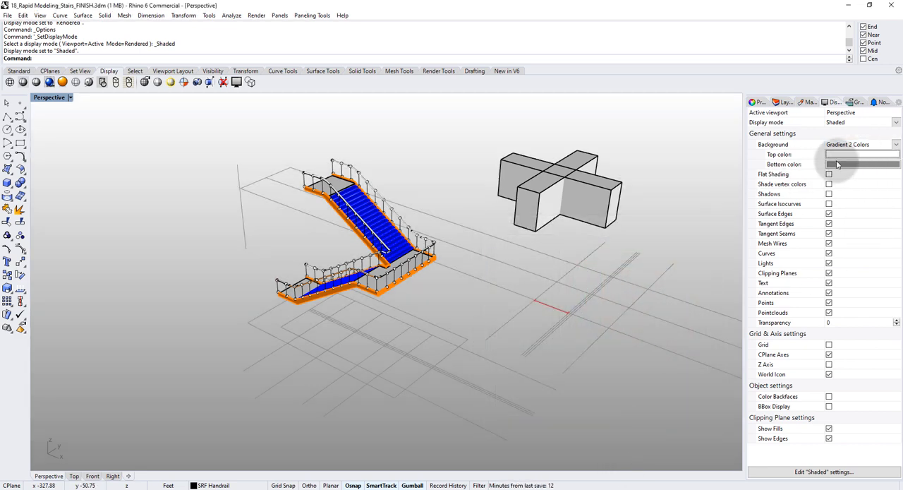
click(856, 164)
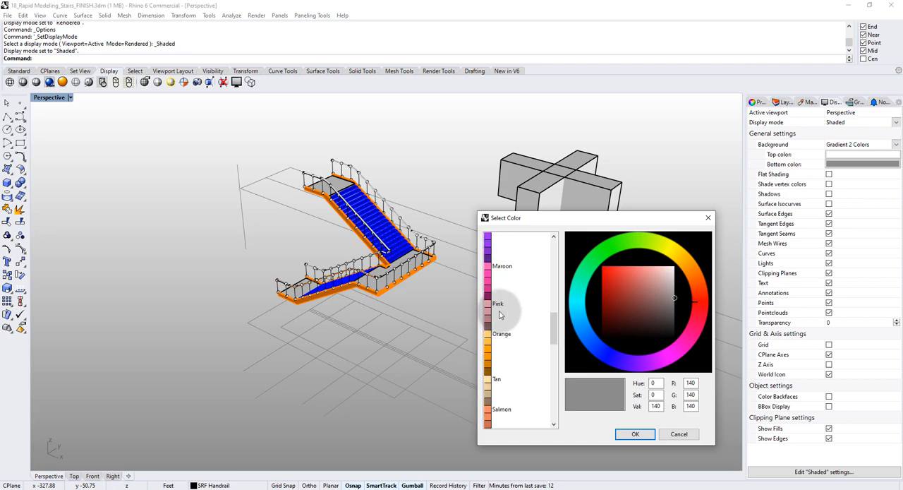
click(502, 266)
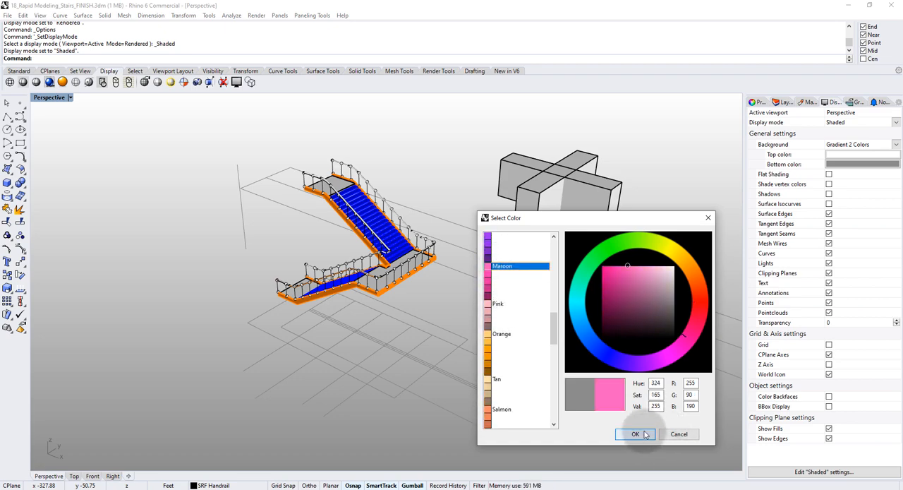
click(635, 435)
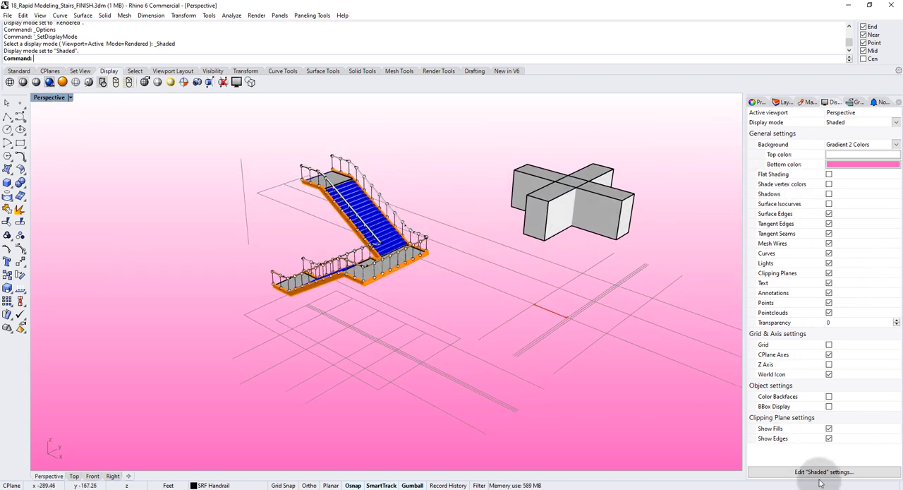
click(821, 468)
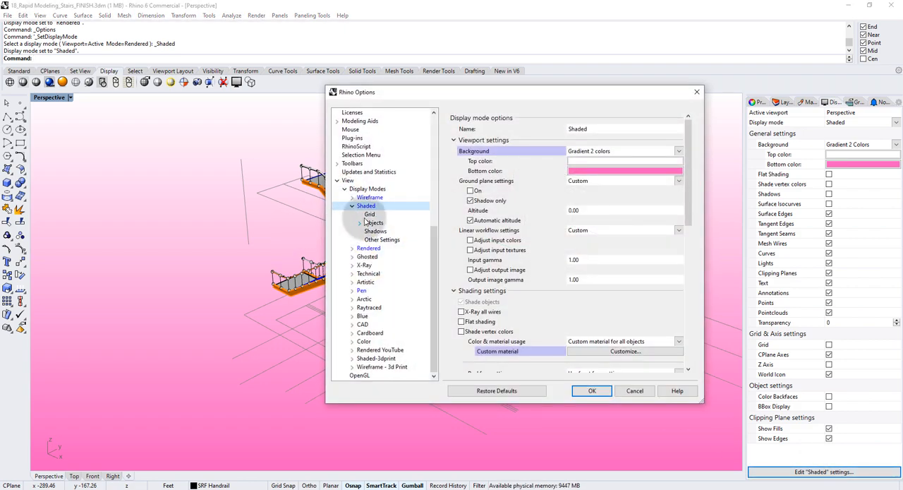
click(361, 223)
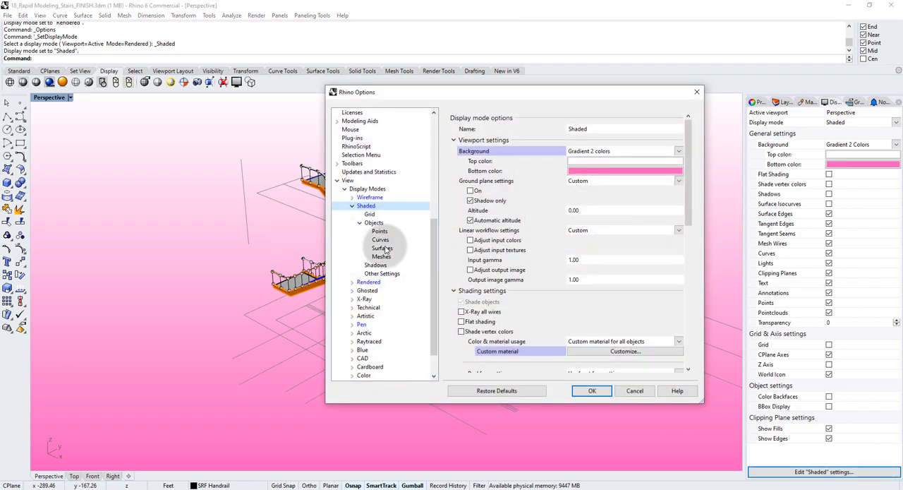
click(380, 240)
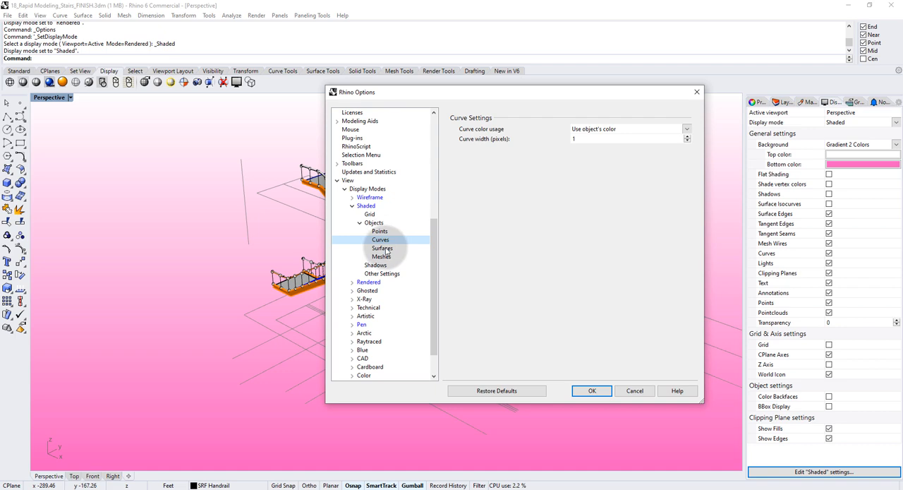
click(381, 248)
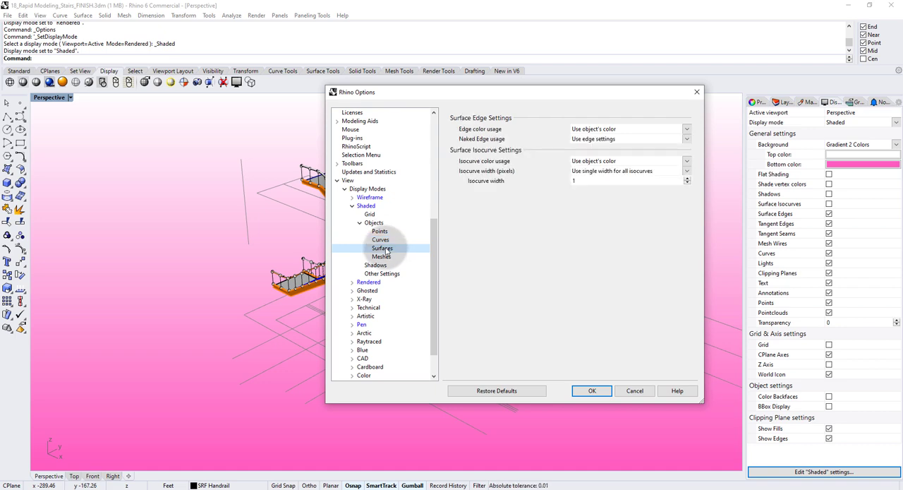
click(375, 265)
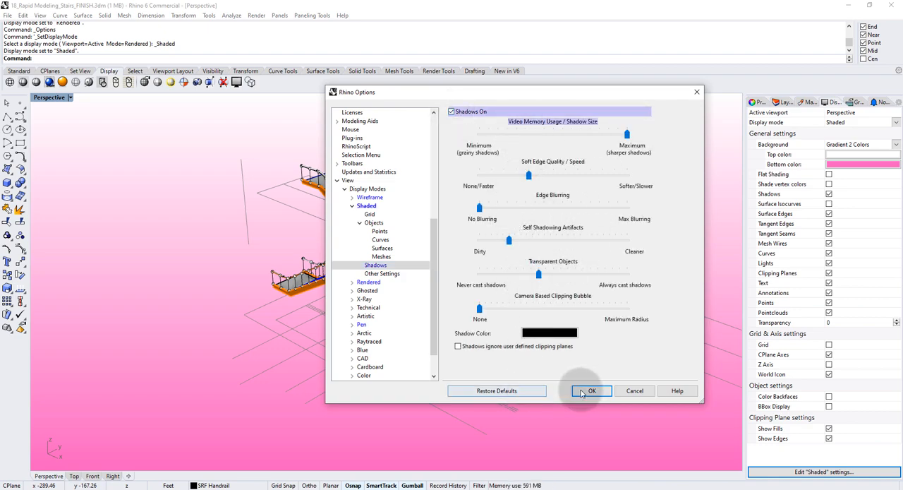
click(592, 390)
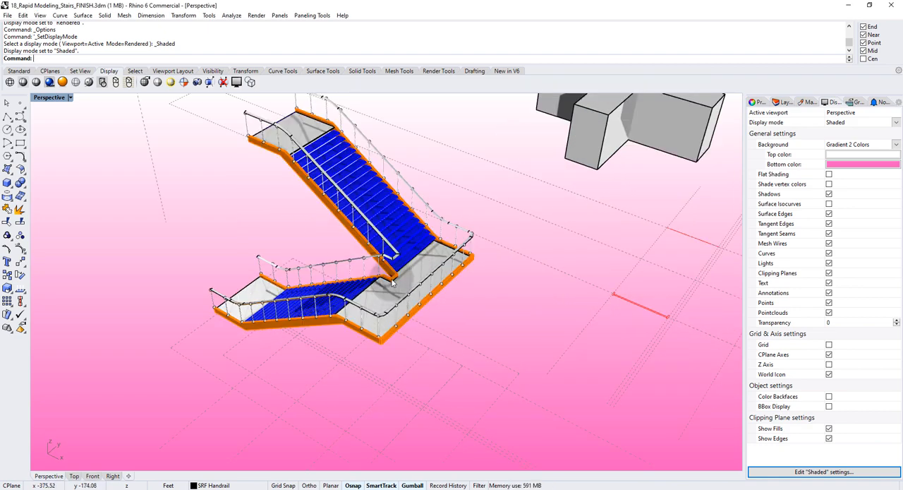